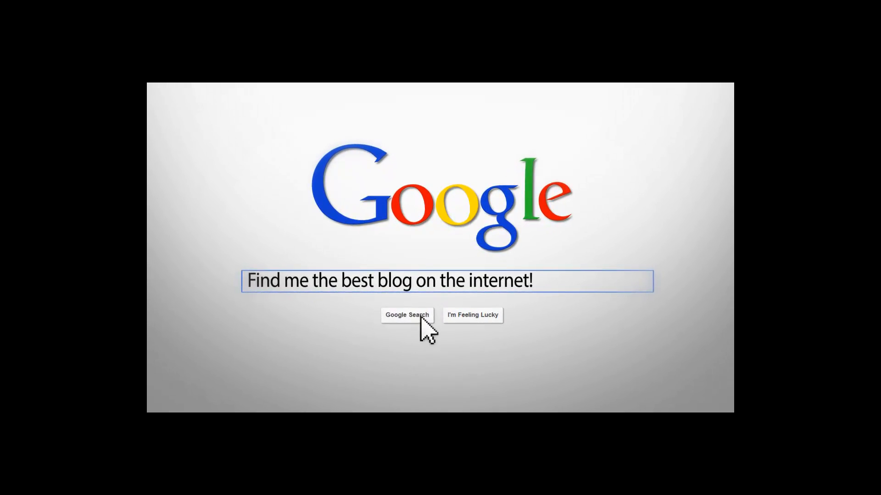
Step: Open BuzzSumo's Top Content tab with no search entered
left_click(407, 315)
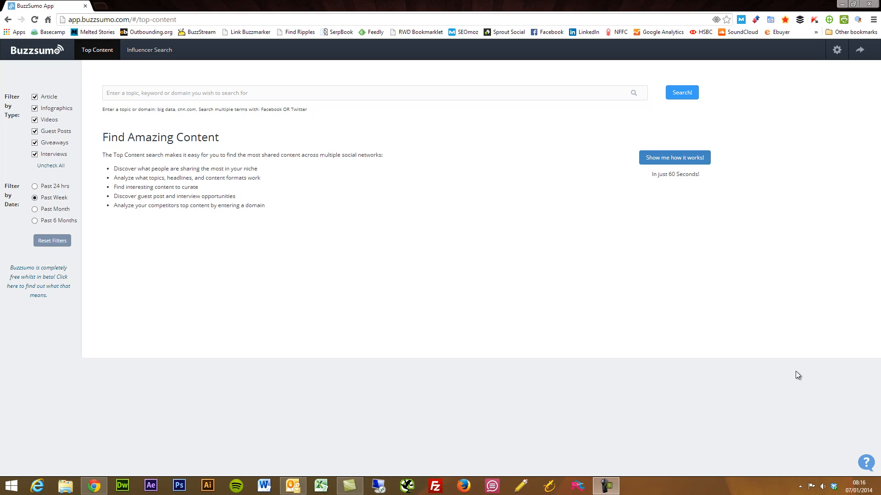
mouse_move(445, 273)
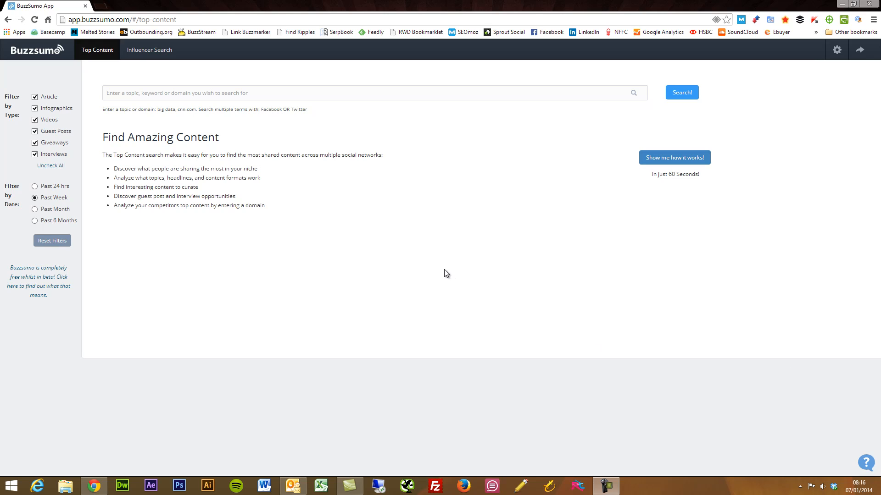
mouse_move(344, 315)
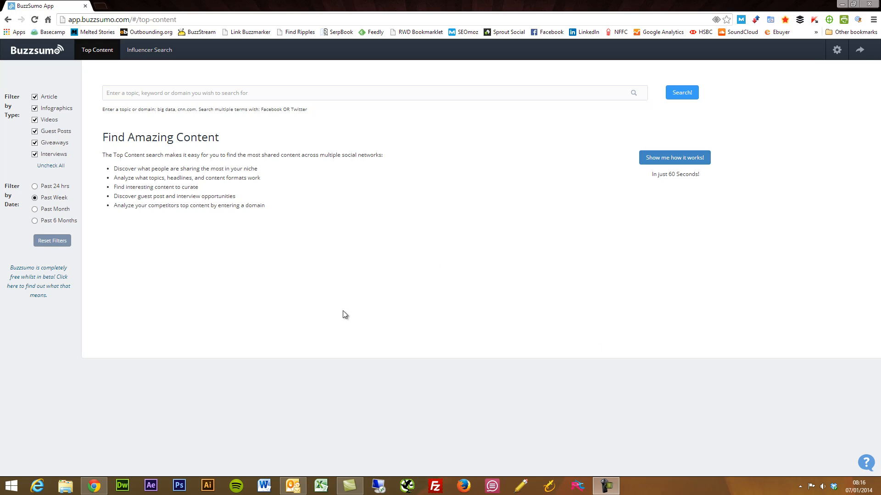
mouse_move(302, 301)
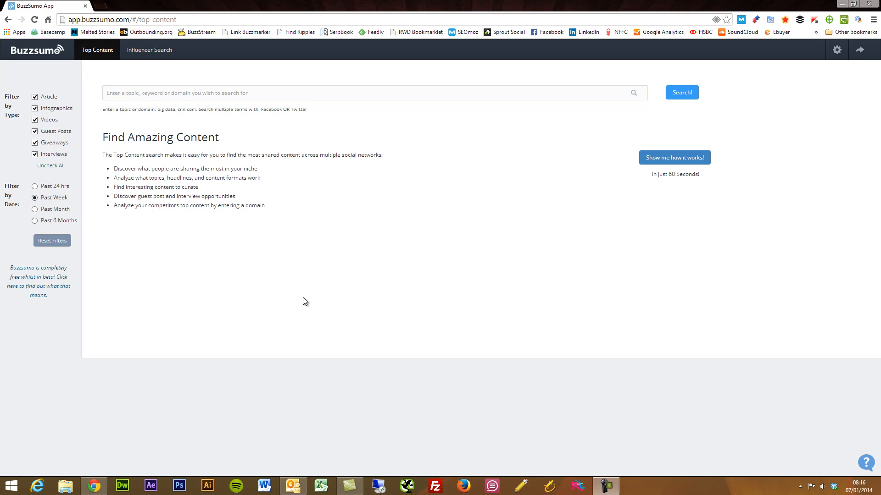
mouse_move(181, 287)
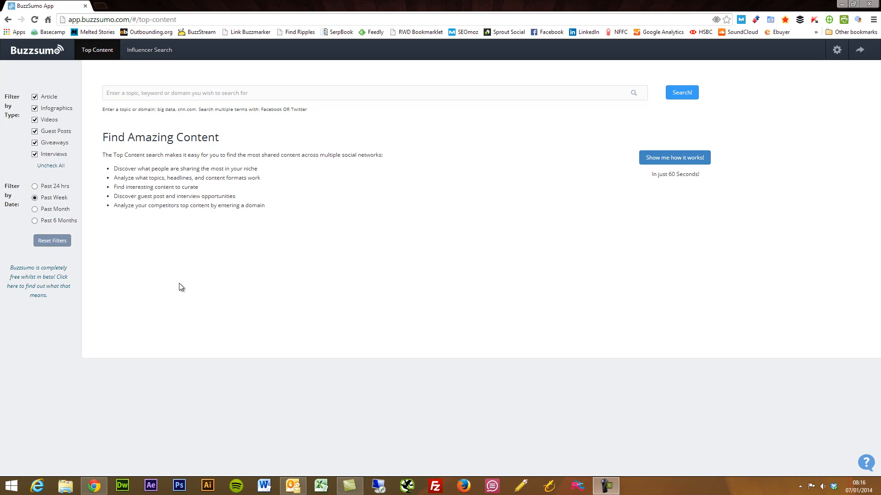
mouse_move(166, 253)
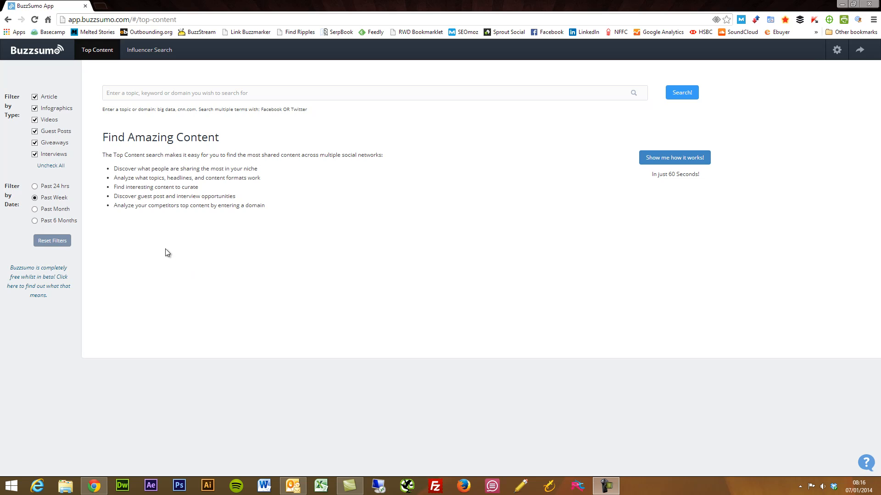
mouse_move(182, 262)
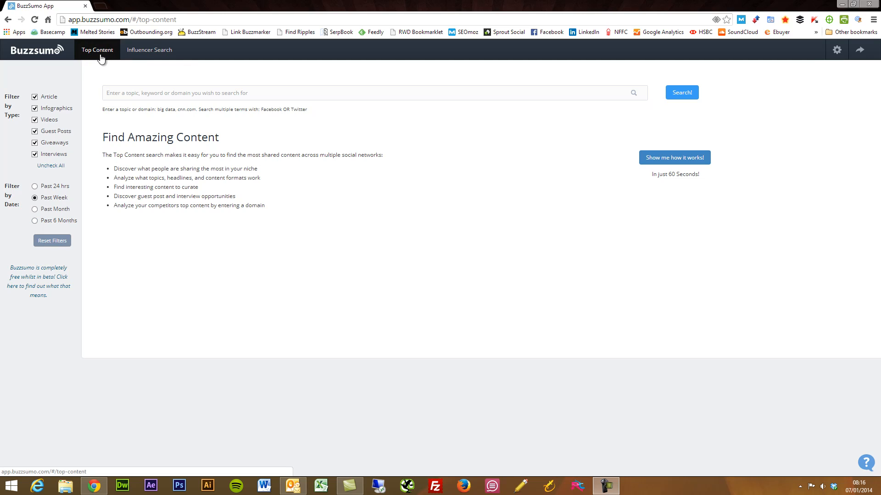
mouse_move(125, 63)
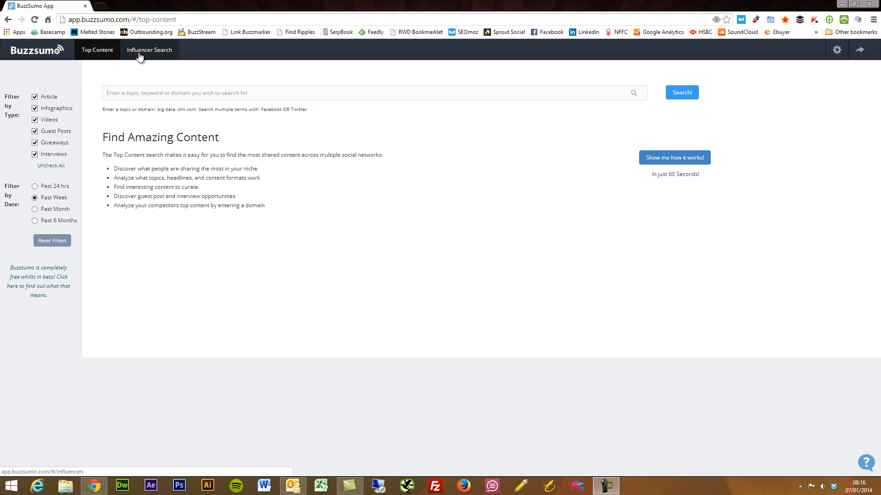
mouse_move(139, 60)
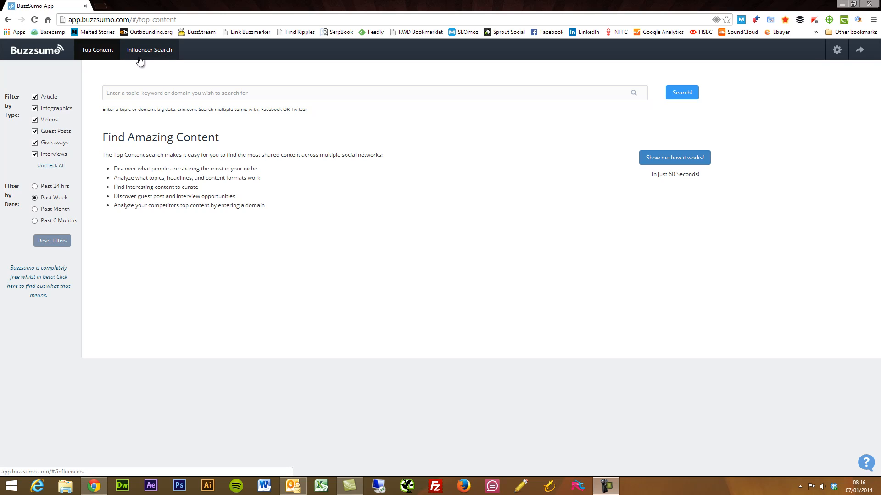
mouse_move(42, 58)
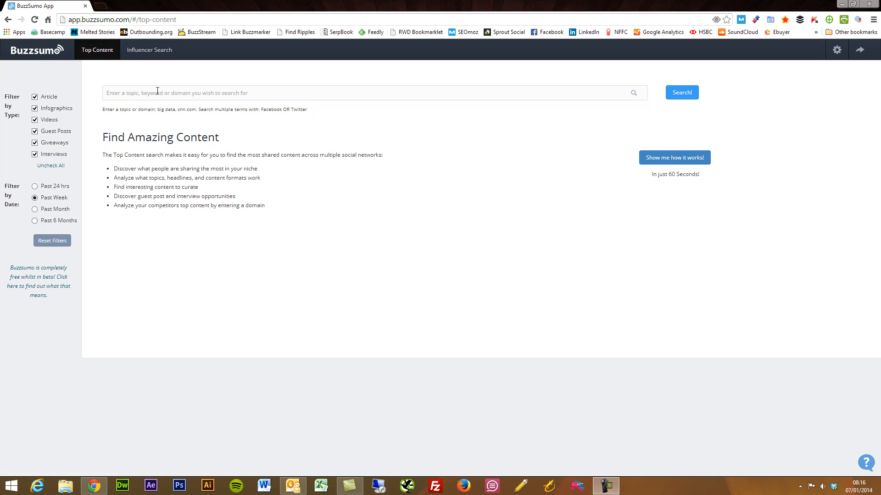
Step: Run a Top Content search for 'thailand'
left_click(370, 93)
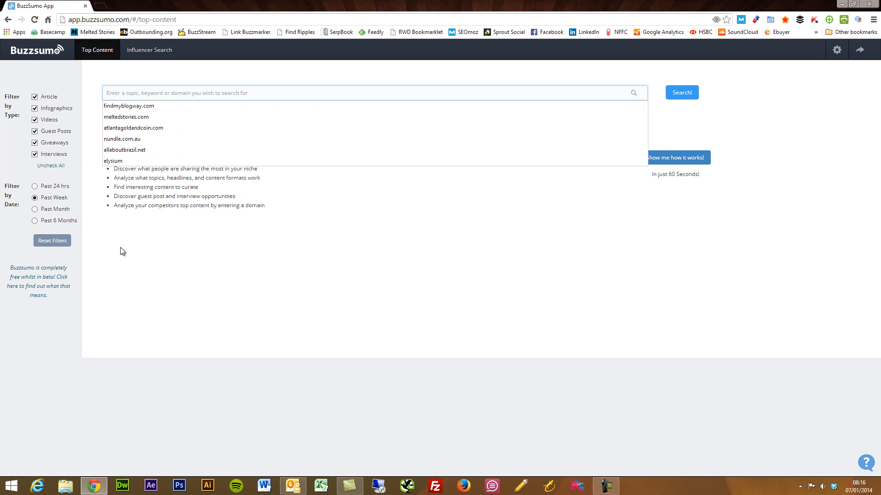
type("f")
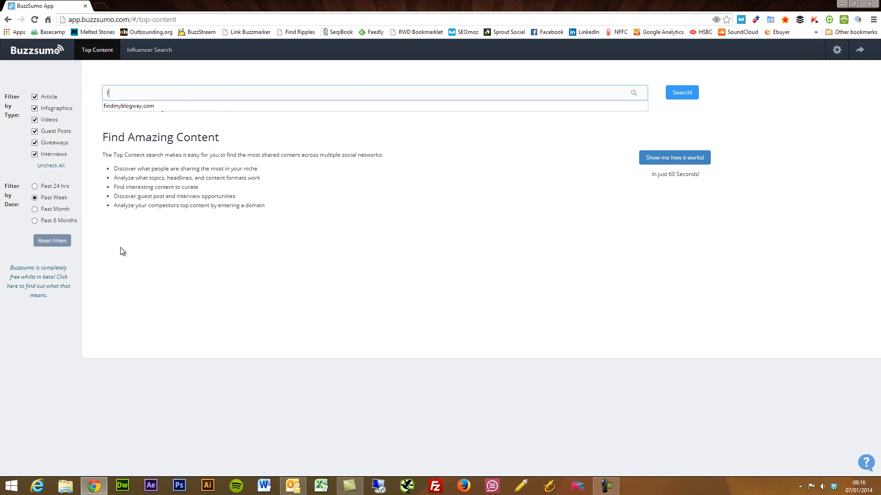
type("thailand")
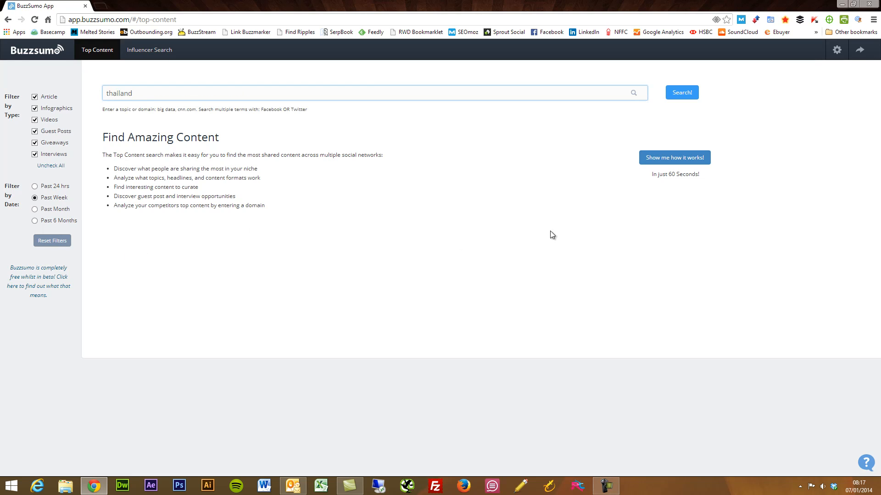
mouse_move(684, 74)
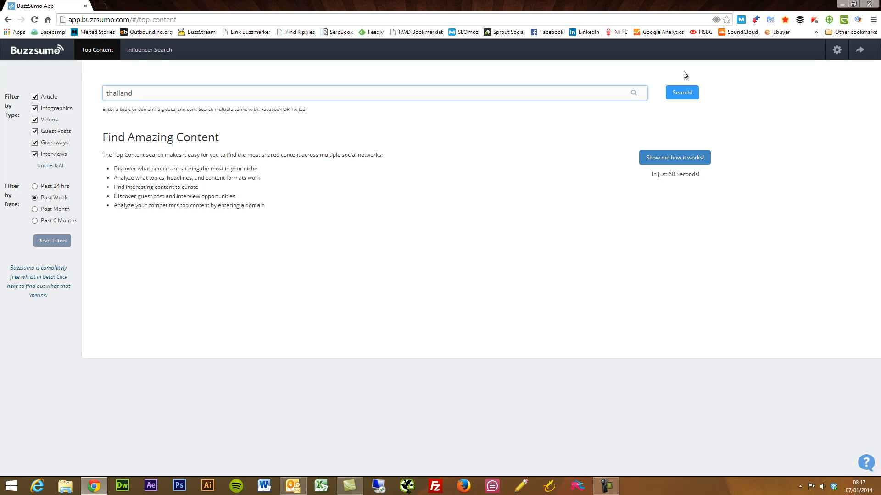
left_click(681, 92)
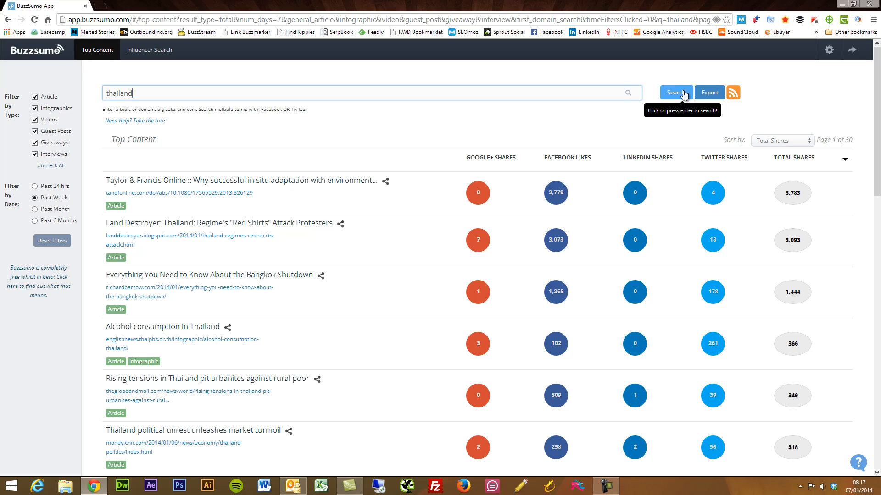
mouse_move(393, 75)
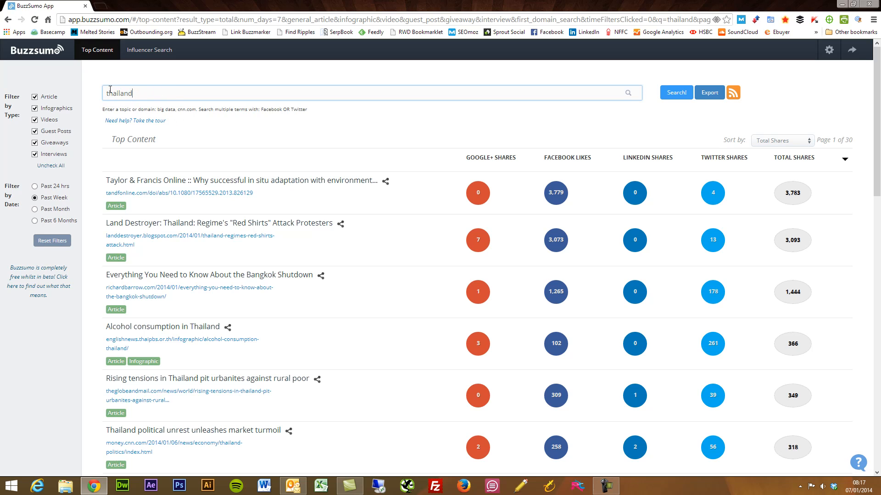
mouse_move(393, 142)
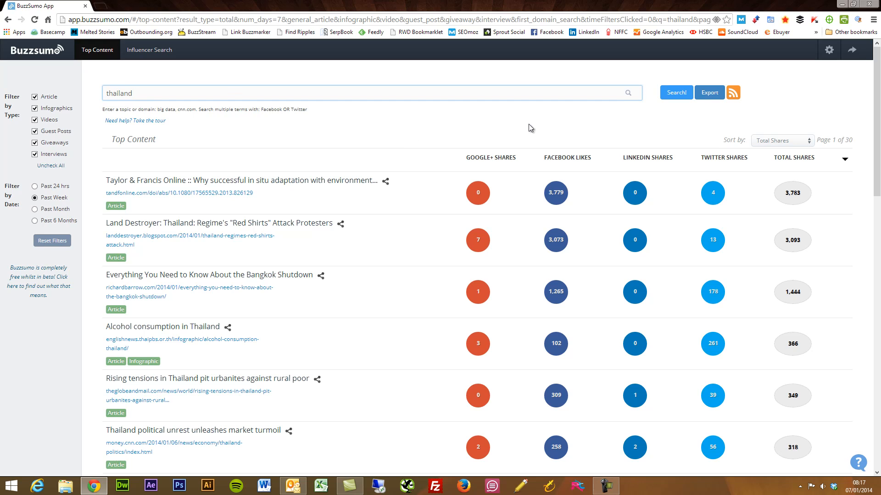
mouse_move(598, 145)
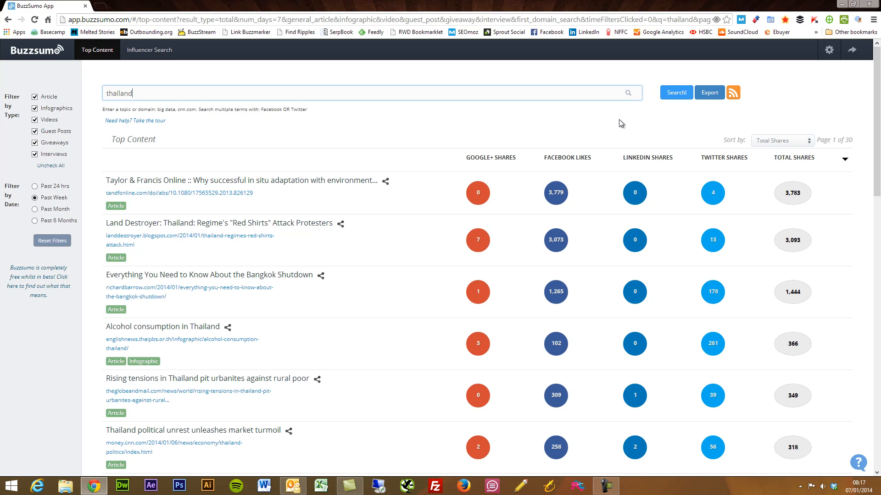
mouse_move(407, 124)
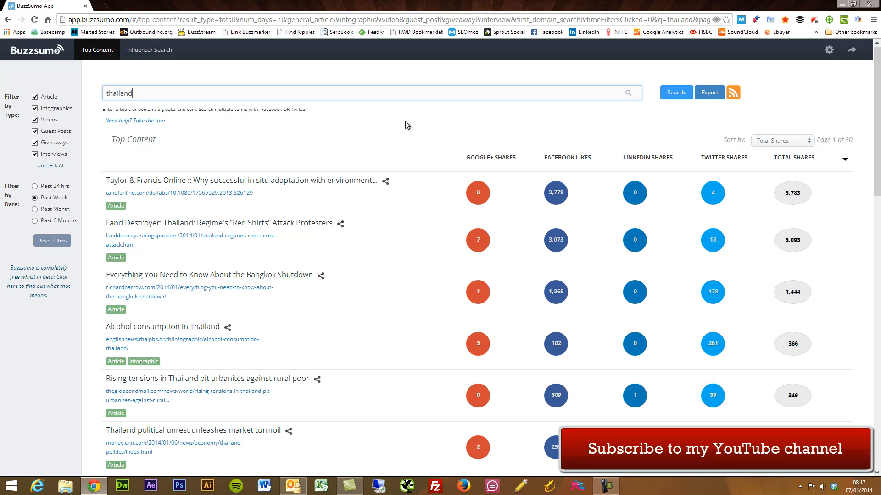
mouse_move(623, 150)
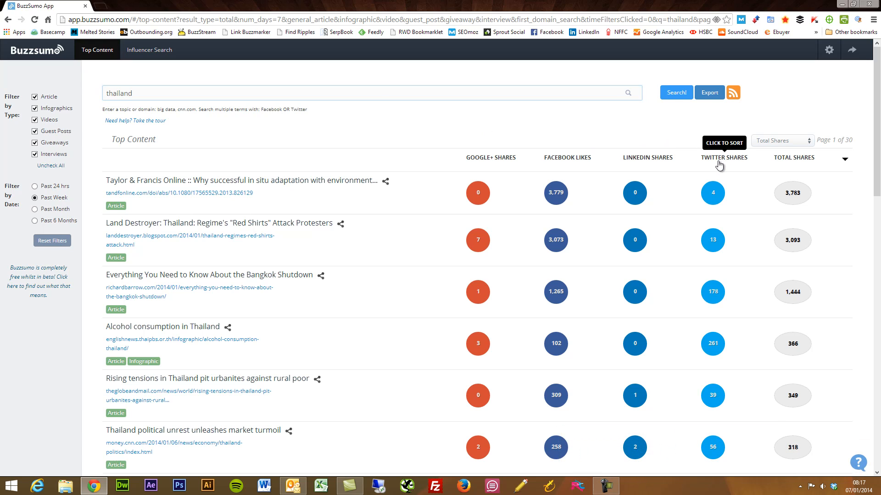
Step: Sort the thailand results by Twitter Shares
left_click(723, 158)
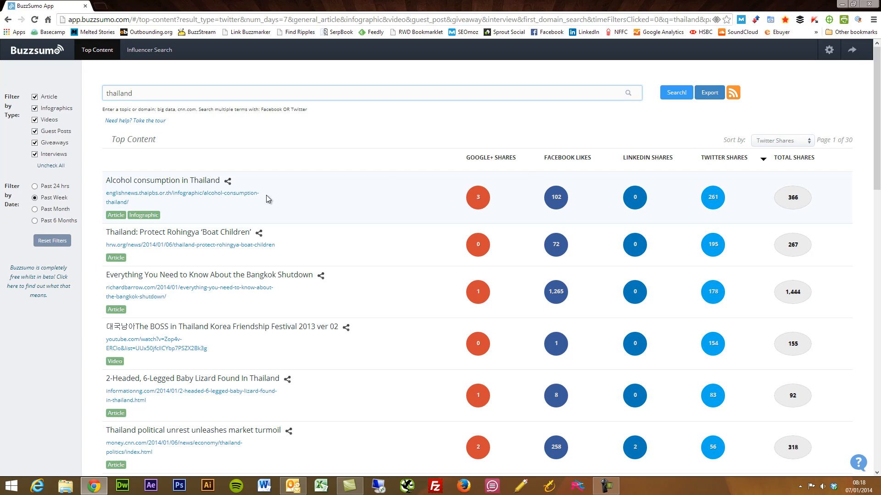
mouse_move(665, 139)
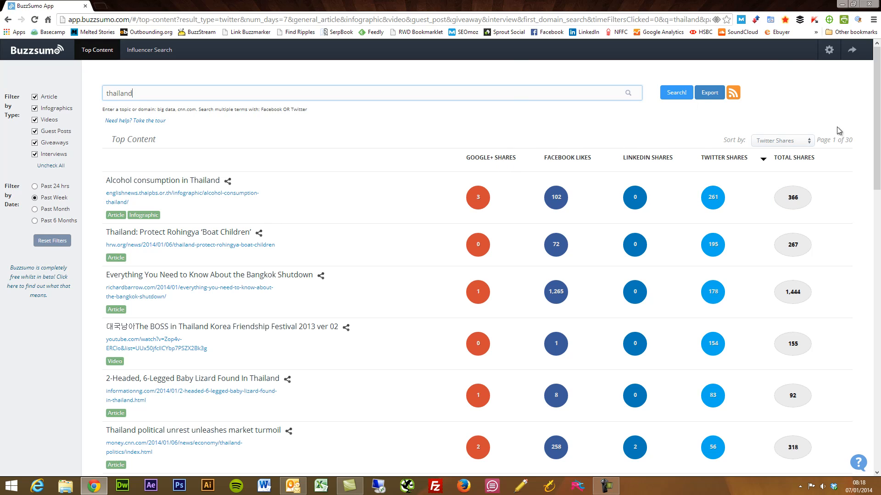
mouse_move(793, 162)
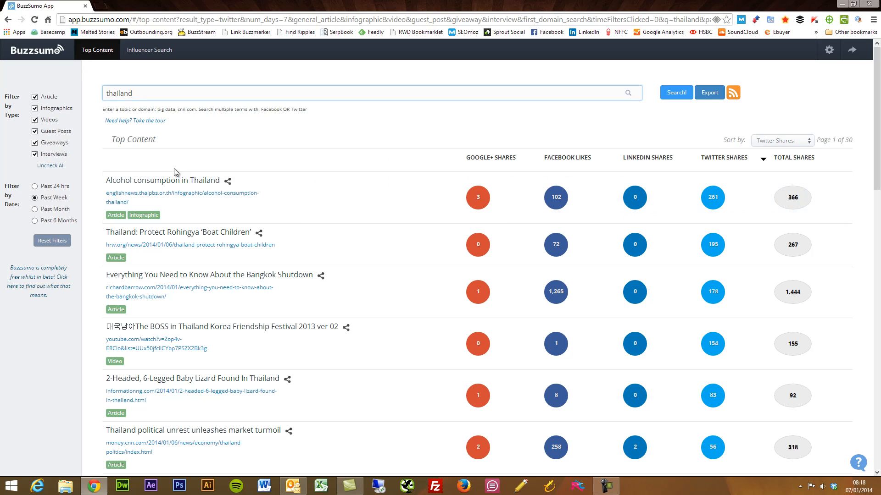
mouse_move(110, 220)
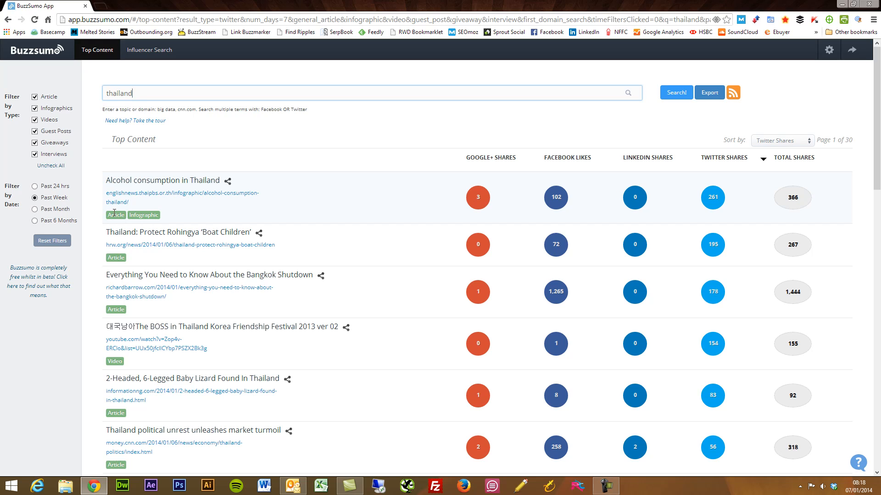
mouse_move(128, 218)
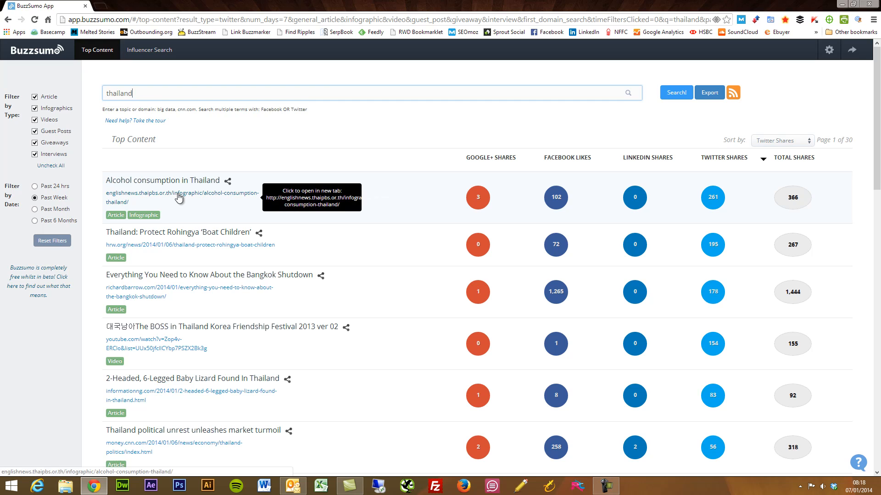
Step: Open and scroll through the 'Alcohol consumption in Thailand' infographic, then close its tab
left_click(181, 192)
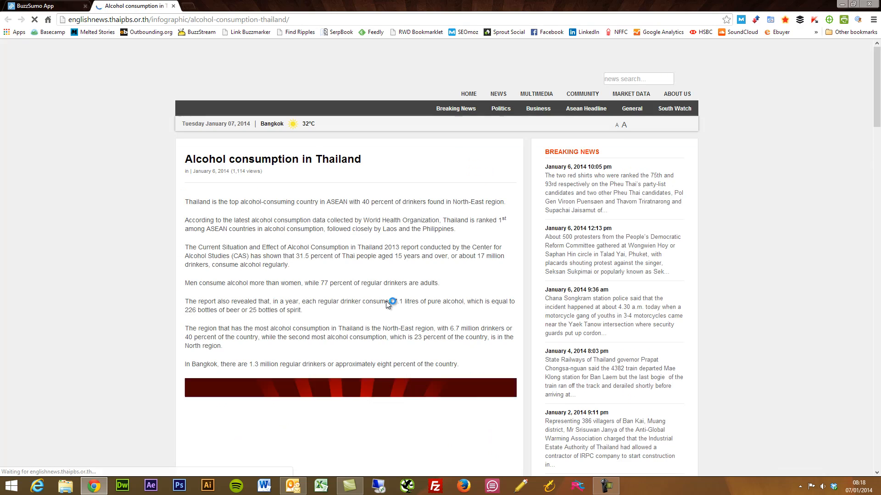
scroll("down", 3)
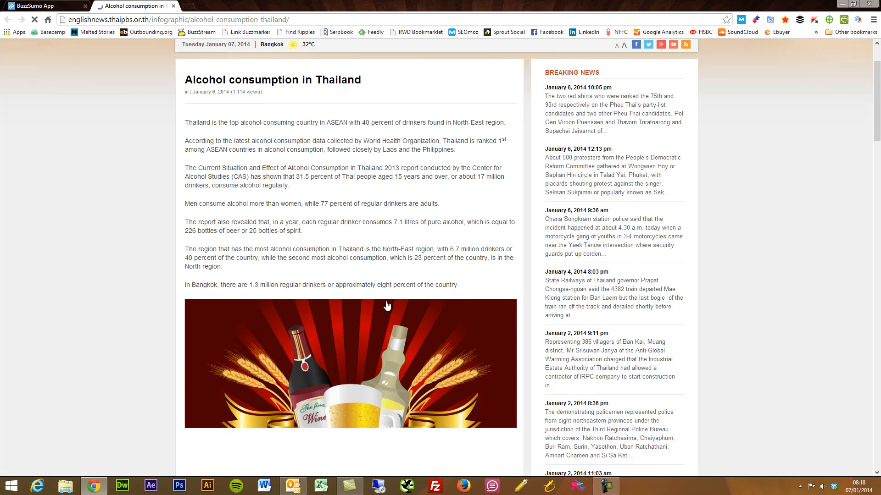
scroll("down", 3)
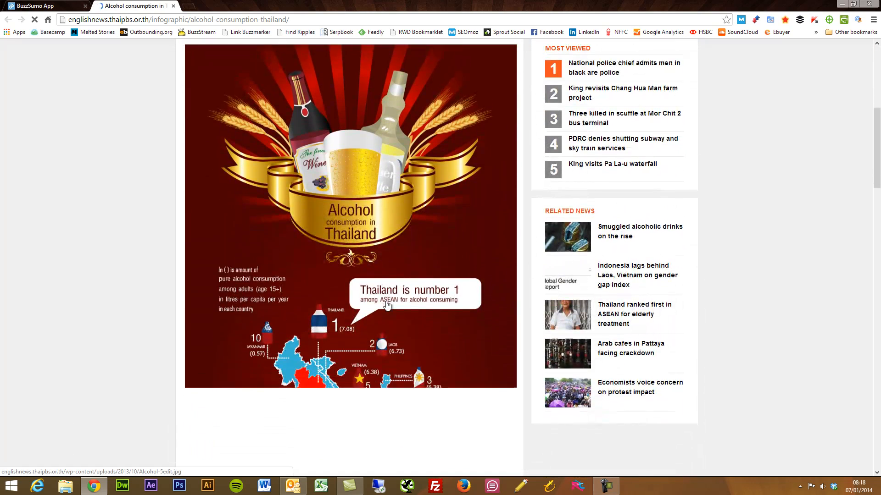
scroll("down", 3)
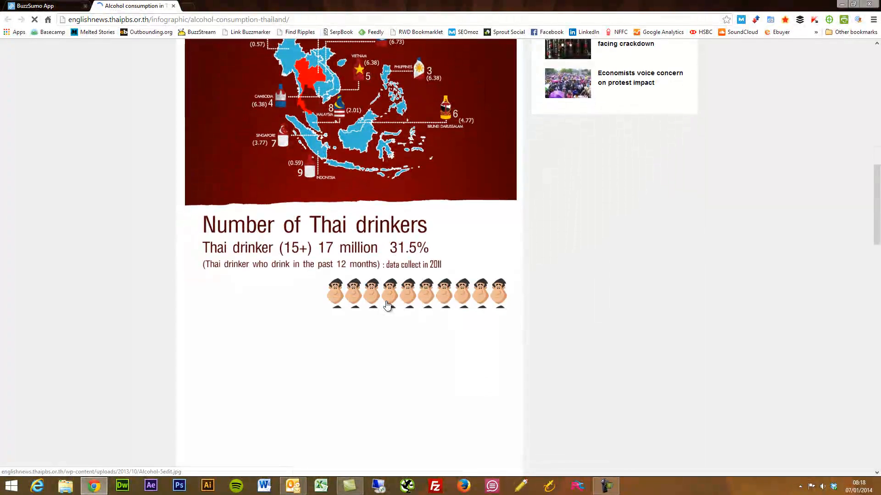
scroll("down", 3)
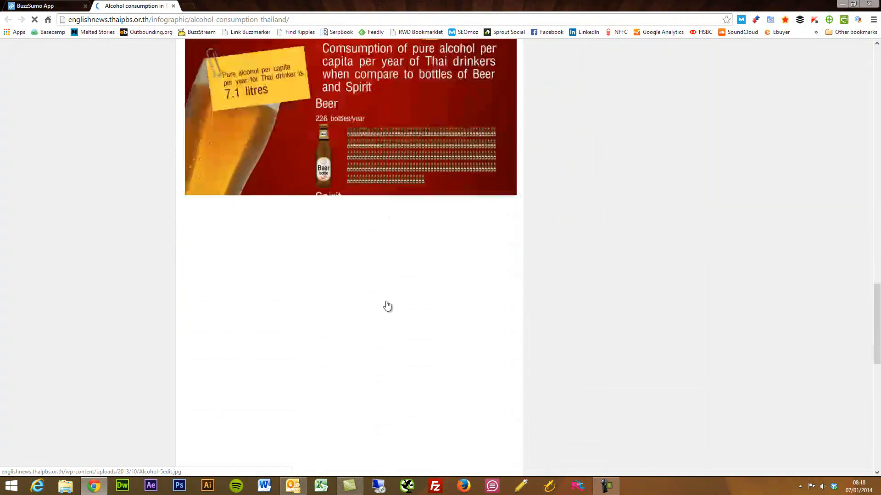
scroll("down", 3)
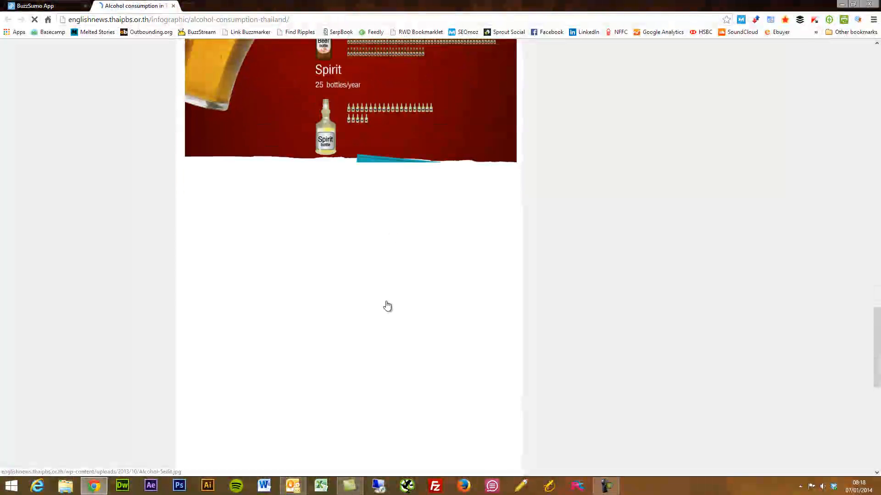
left_click(40, 5)
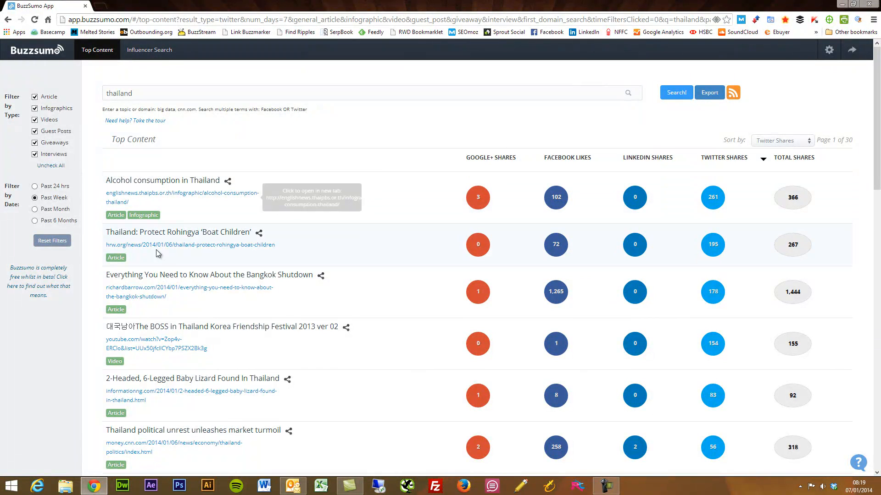
mouse_move(124, 164)
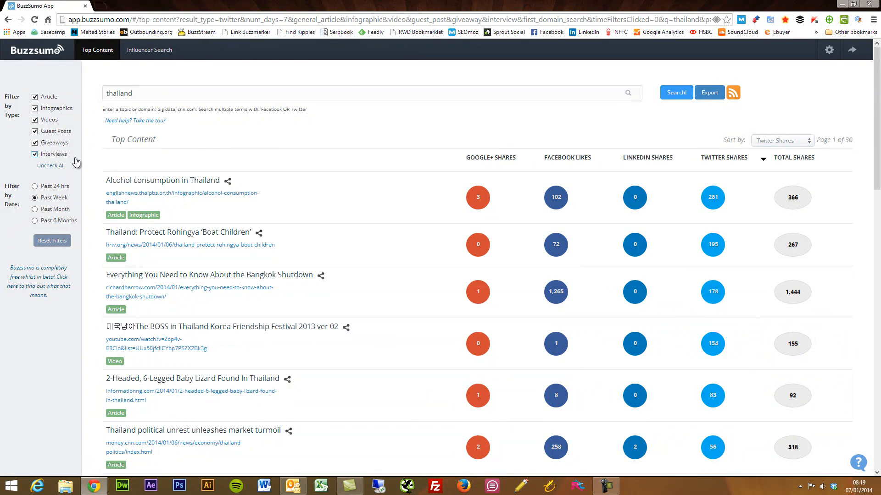
Step: Uncheck Videos, Infographics, Article, Giveaways and Interviews, leaving only guest posts
left_click(34, 120)
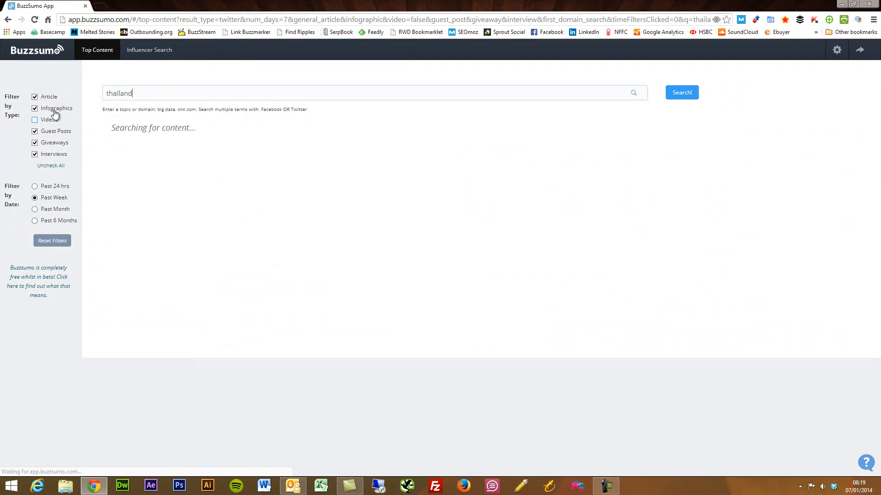
left_click(682, 92)
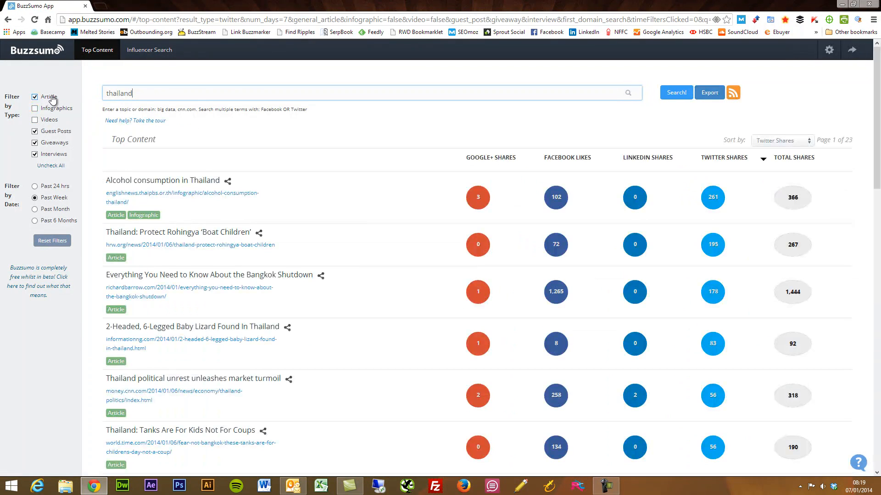
left_click(34, 97)
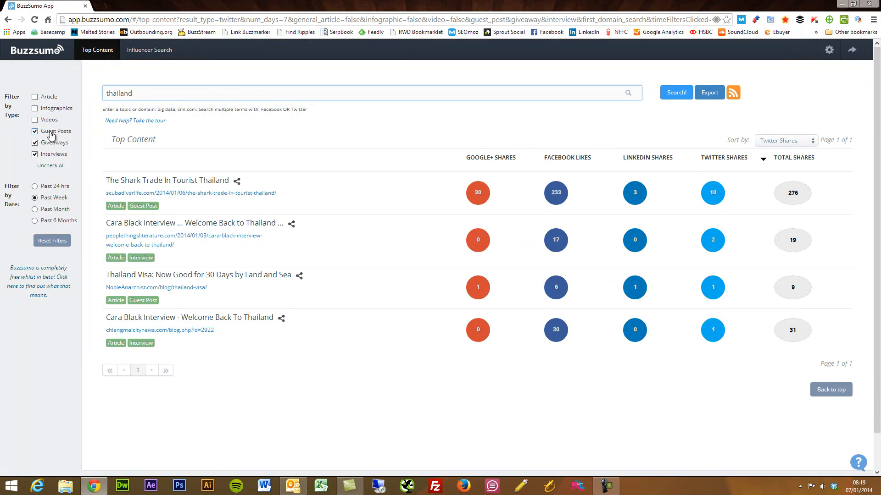
mouse_move(68, 138)
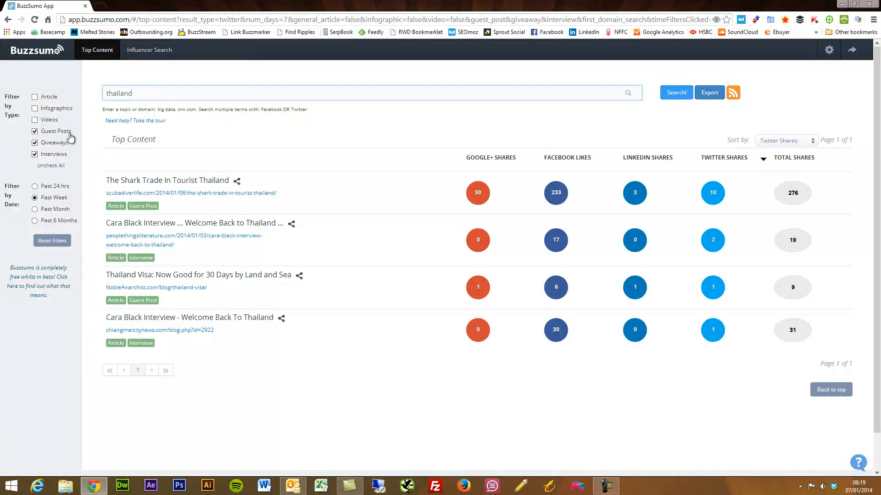
left_click(35, 142)
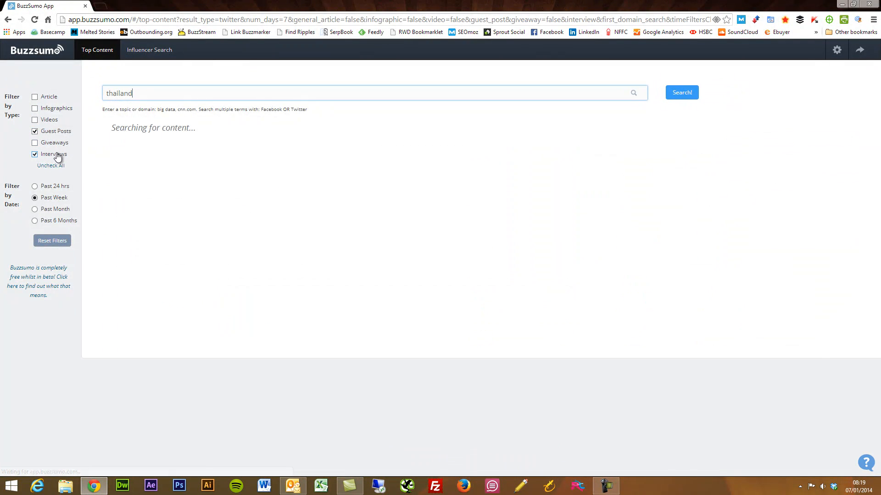
left_click(34, 155)
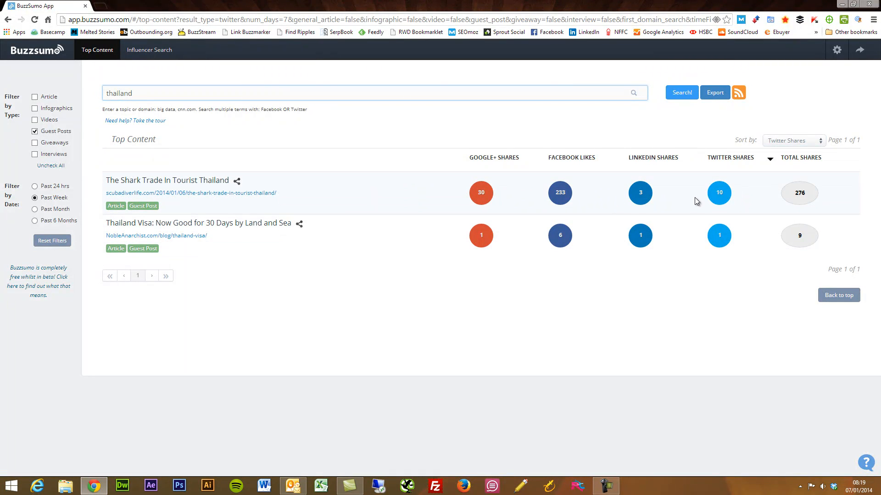
mouse_move(810, 160)
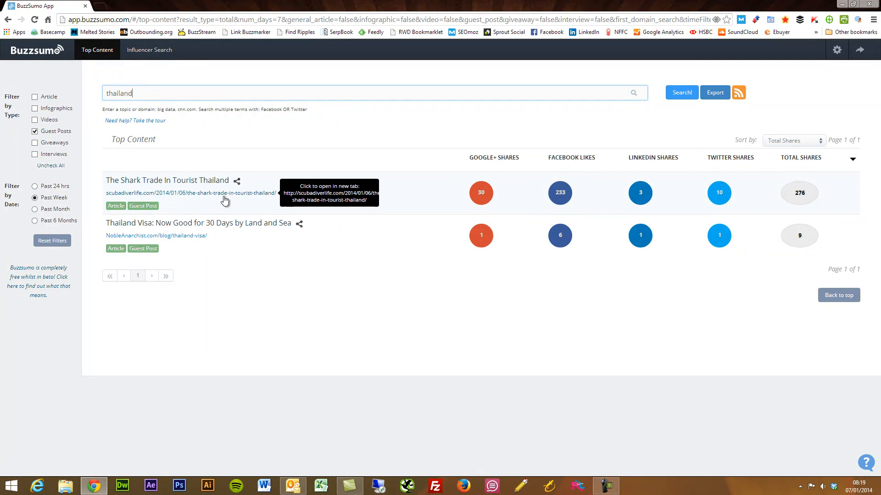
Step: Open 'The Shark Trade In Tourist Thailand' on scubadiverlife.com and scroll through it
left_click(190, 192)
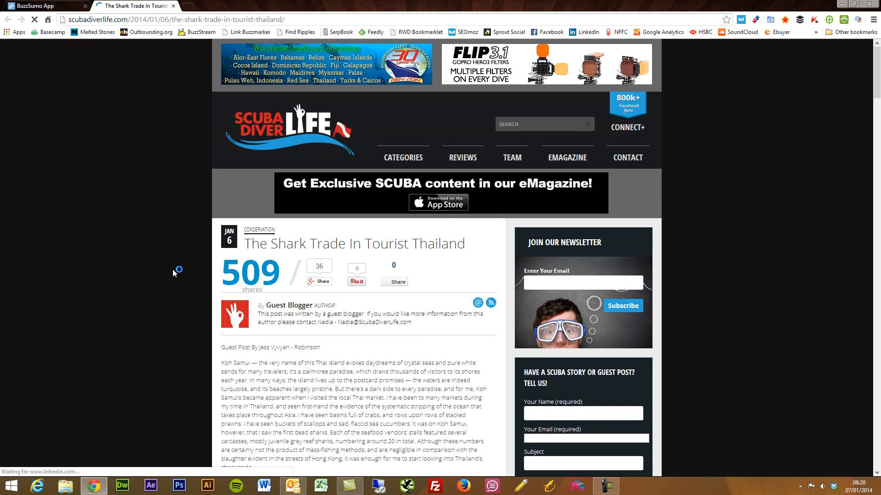
scroll("down", 3)
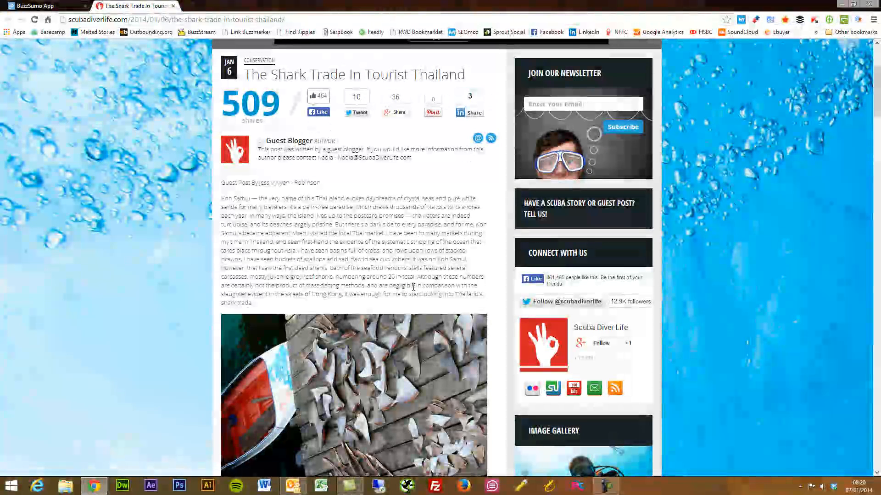
mouse_move(190, 297)
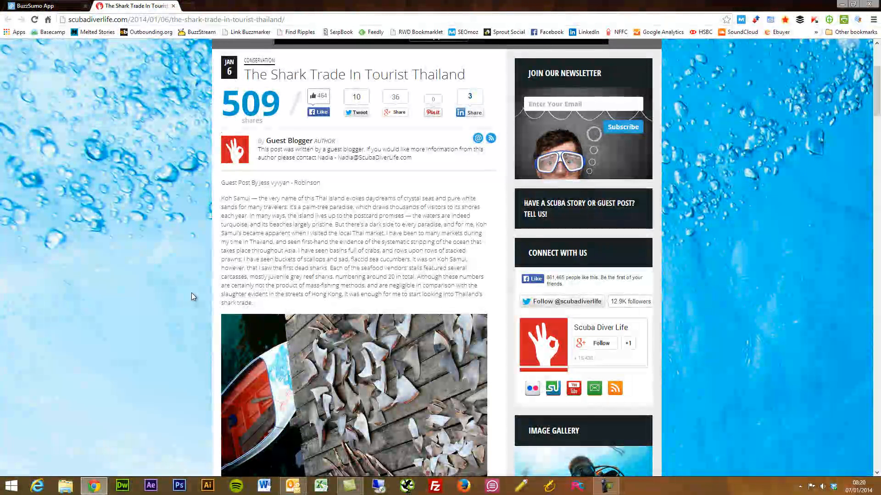
scroll("down", 3)
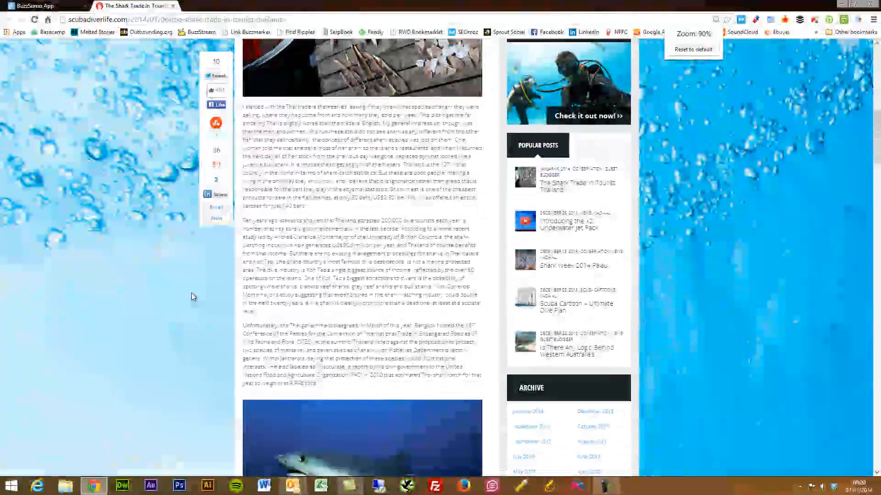
scroll("down", 3)
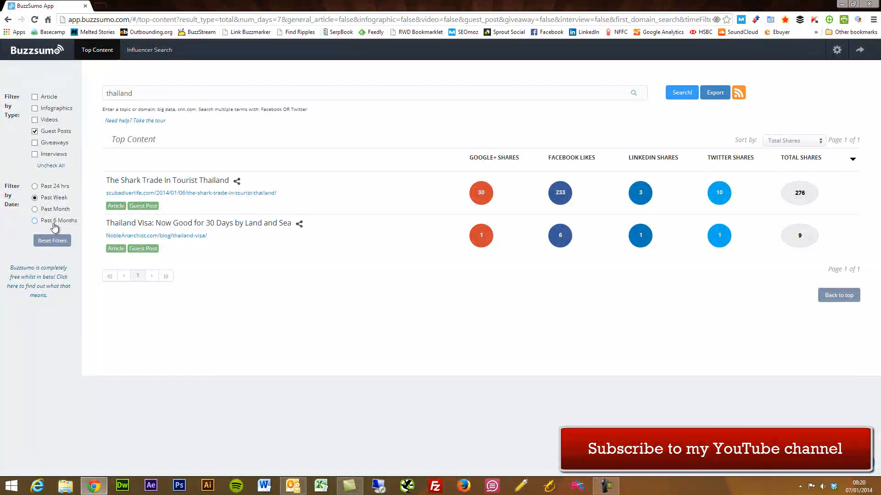
Step: Set the date range to Past 6 Months and export the guest posts to Excel
left_click(35, 220)
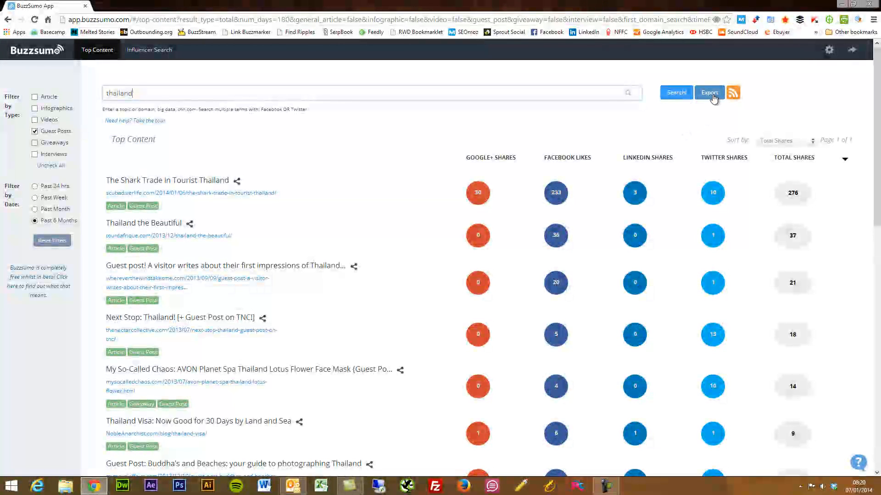
left_click(709, 92)
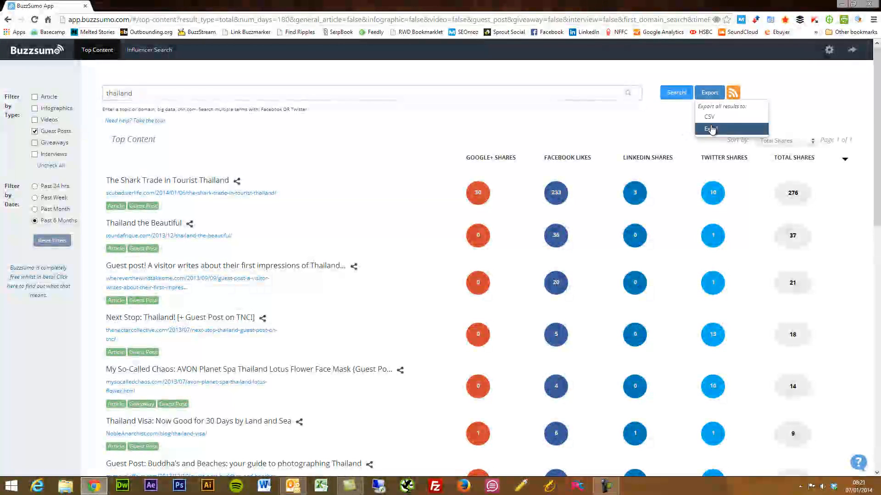
left_click(708, 128)
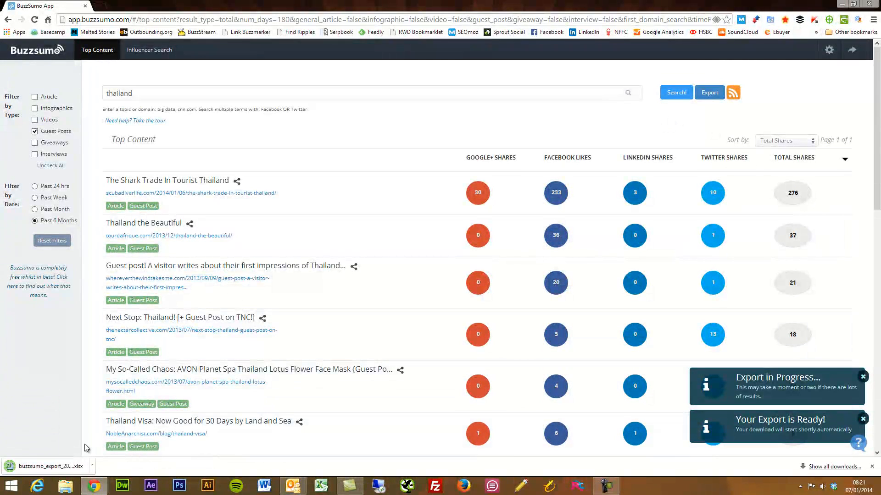
Step: Open the buzzsumo_export spreadsheet and inspect the amplifier image link in cell R4
left_click(50, 466)
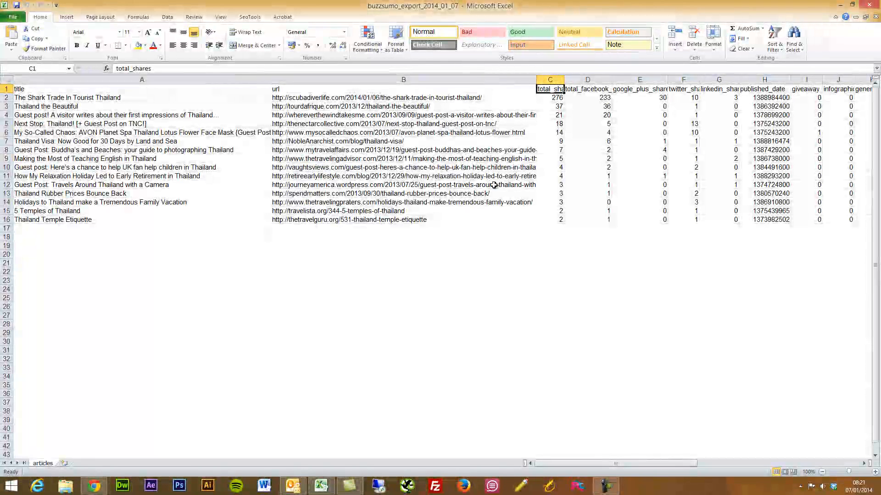
mouse_move(507, 290)
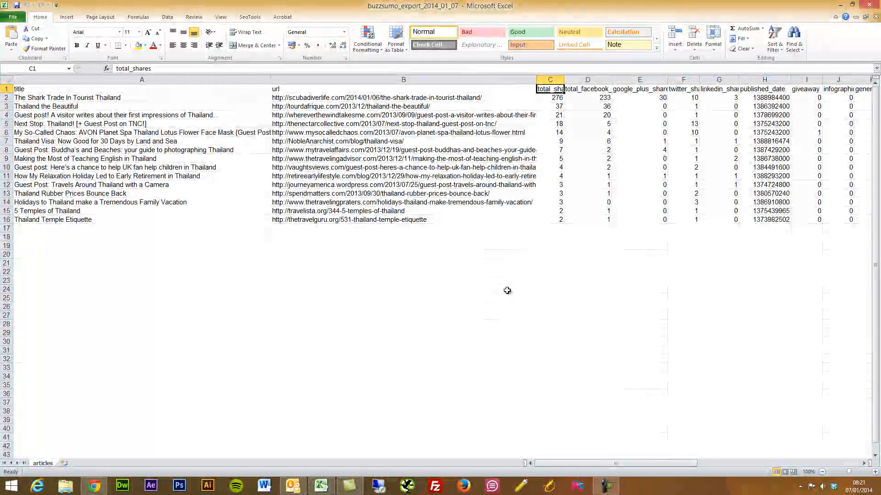
left_click(718, 88)
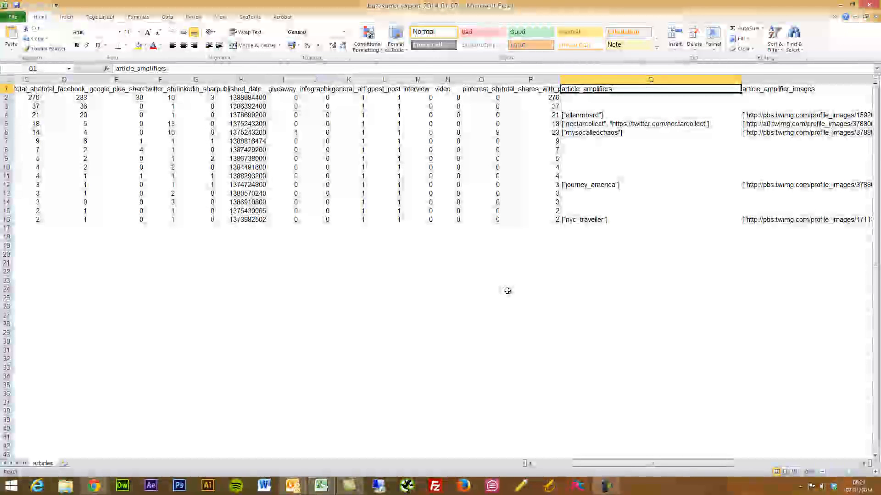
mouse_move(661, 112)
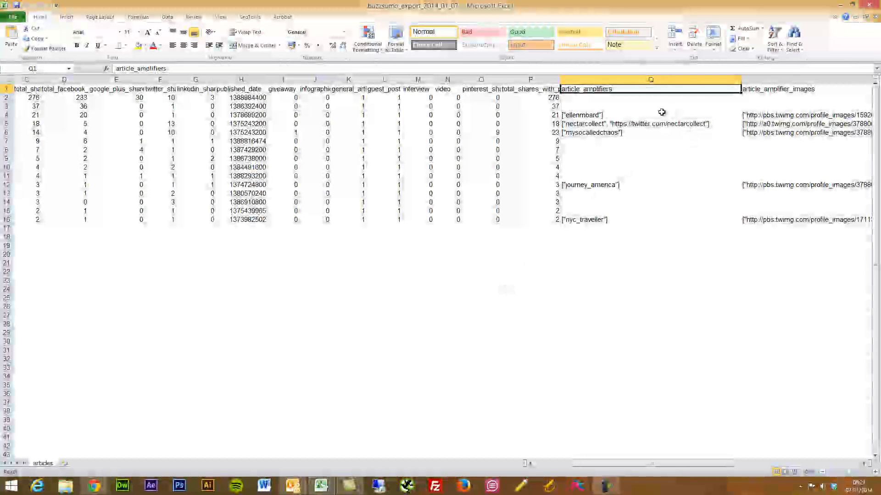
left_click(582, 115)
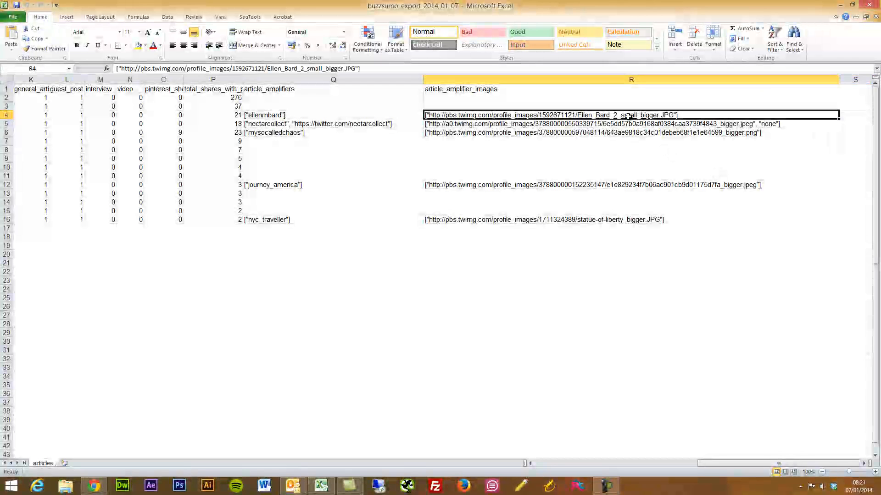
mouse_move(354, 69)
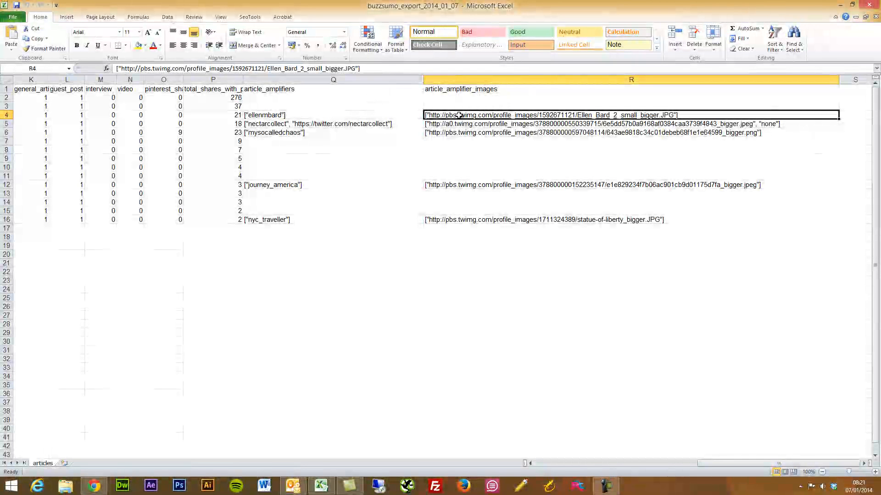
mouse_move(539, 123)
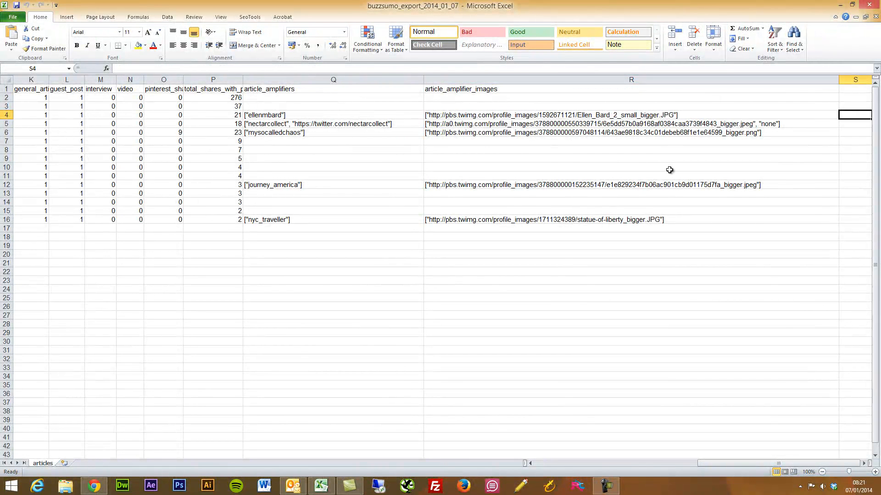
left_click(66, 115)
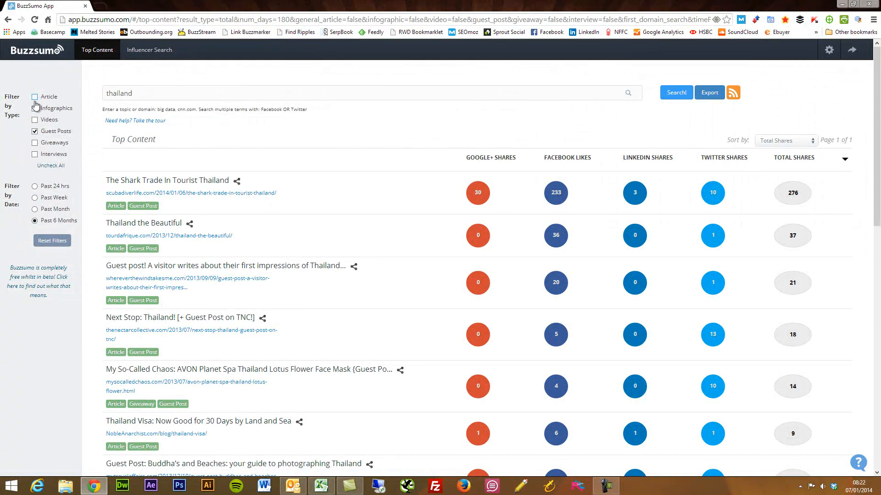
Step: Filter to infographics only and open Tech in Asia's 'Facebook users in Thailand' article
left_click(34, 108)
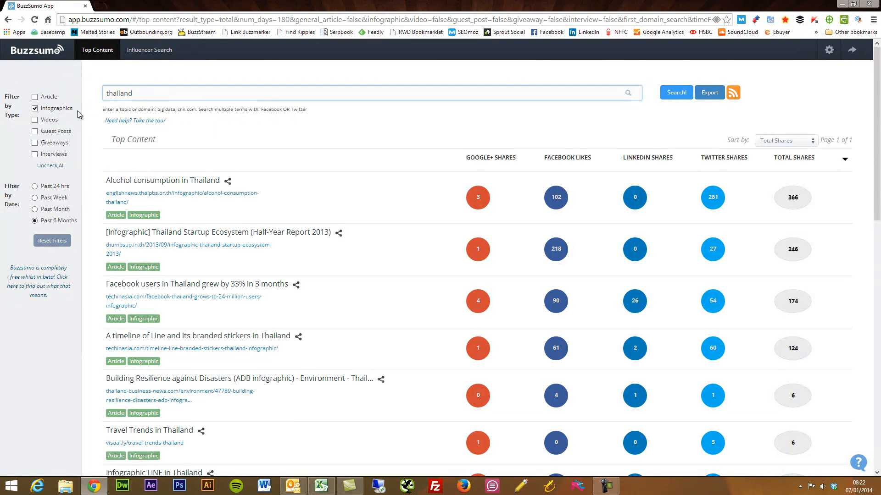
scroll("down", 3)
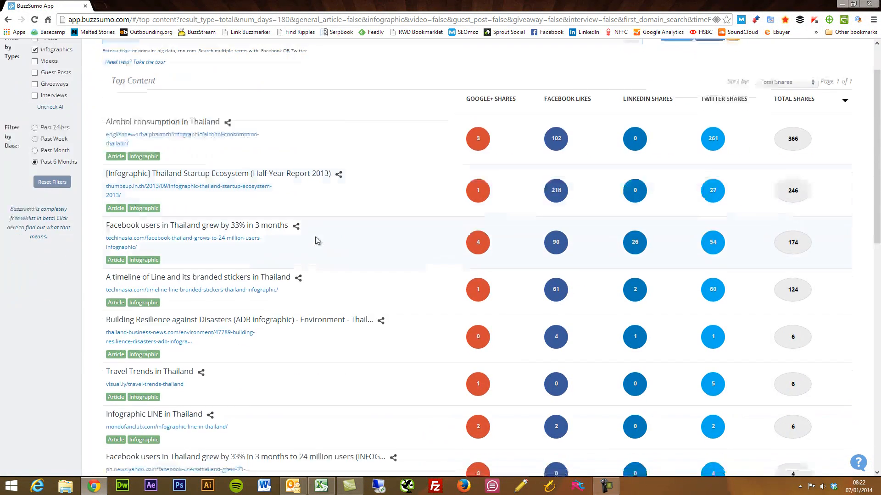
scroll("down", 3)
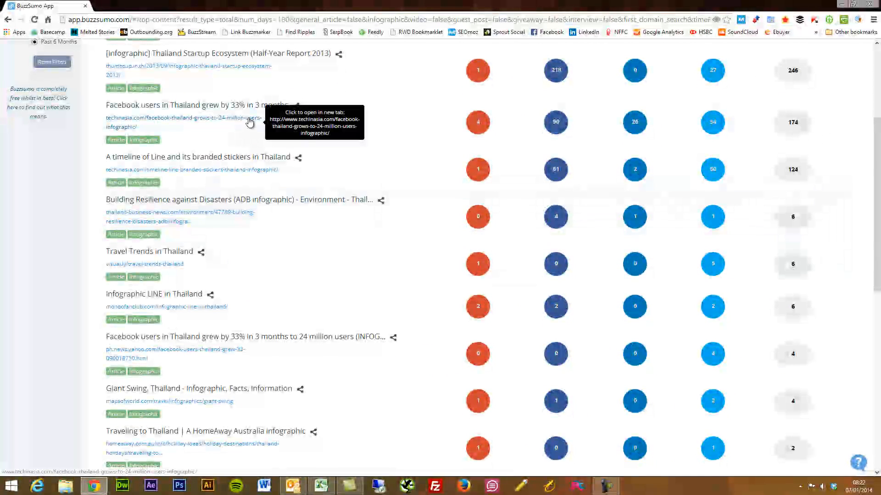
left_click(182, 122)
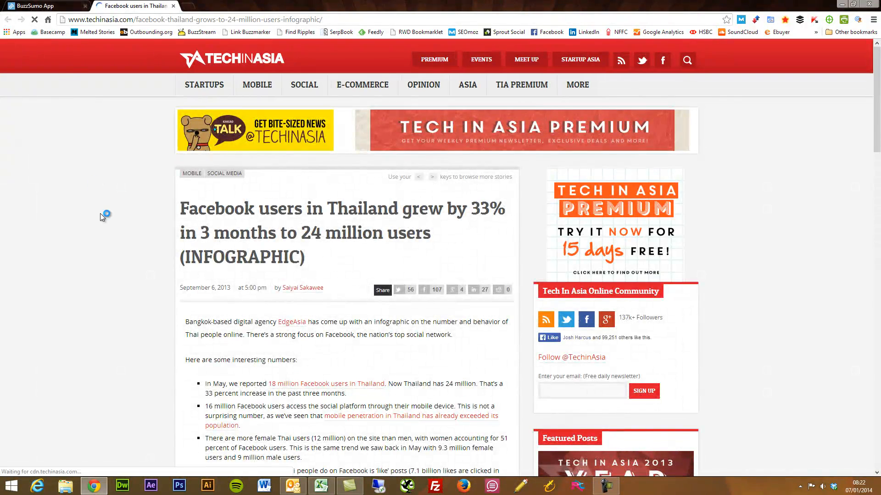
Step: Scroll through the visual.ly 'Travel Trends in Thailand' infographic
scroll("down", 3)
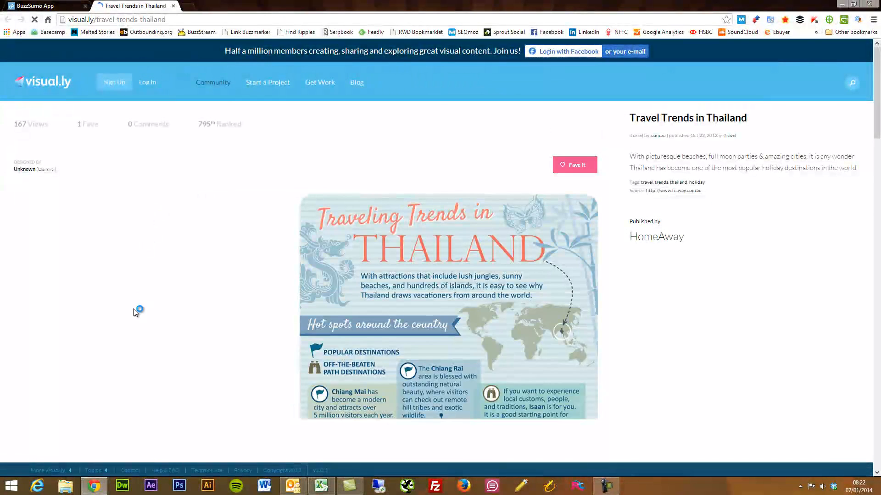
scroll("down", 3)
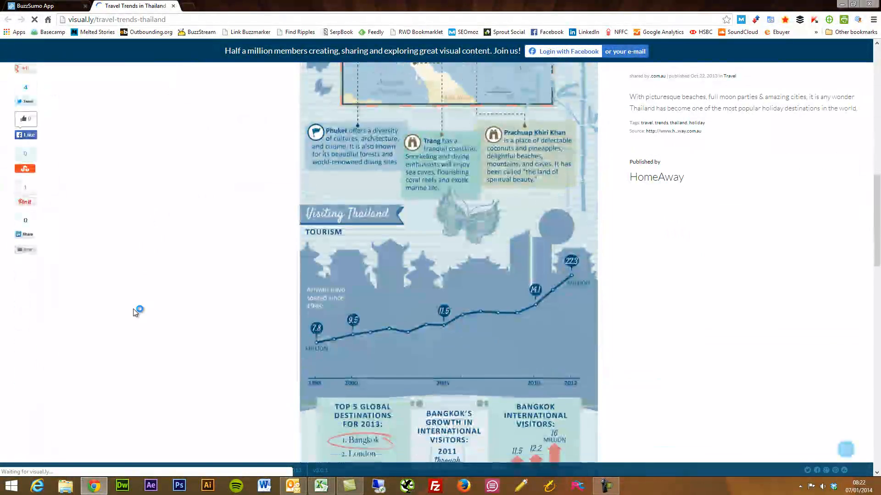
scroll("down", 3)
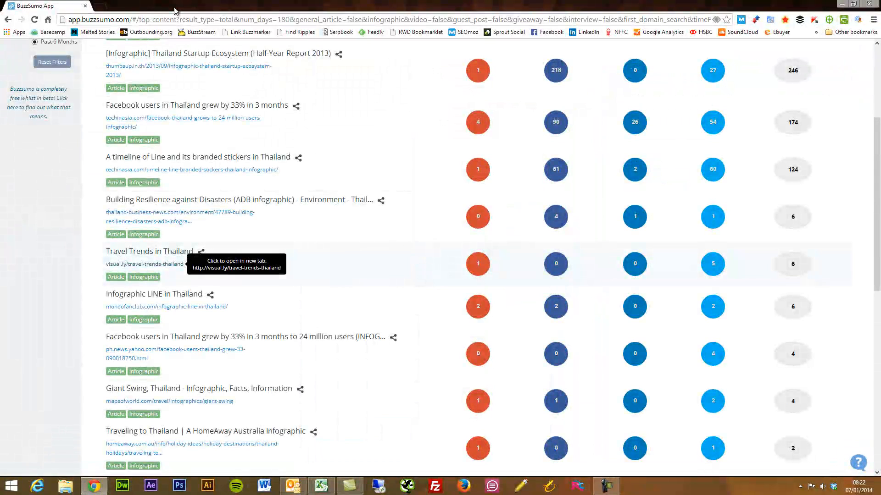
mouse_move(440, 203)
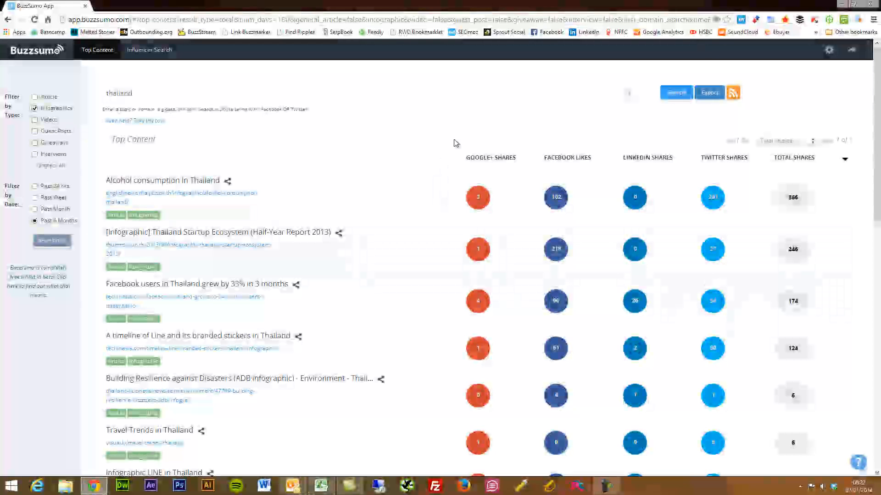
mouse_move(483, 135)
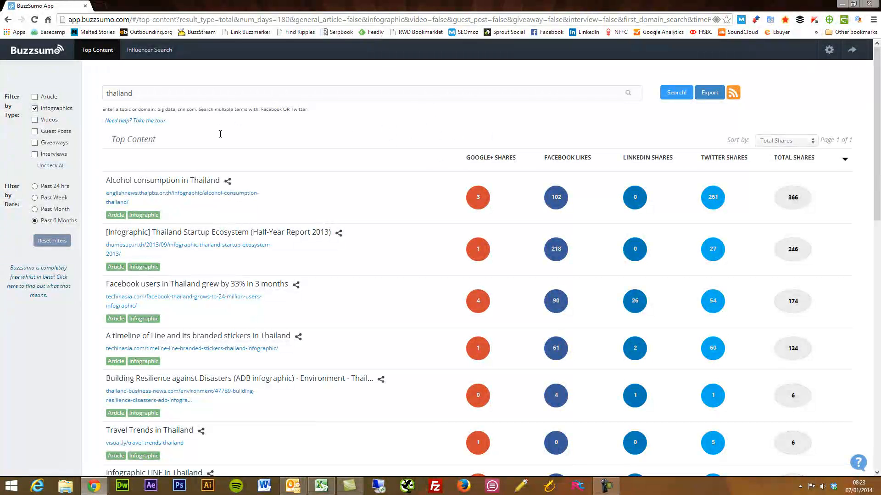
mouse_move(734, 92)
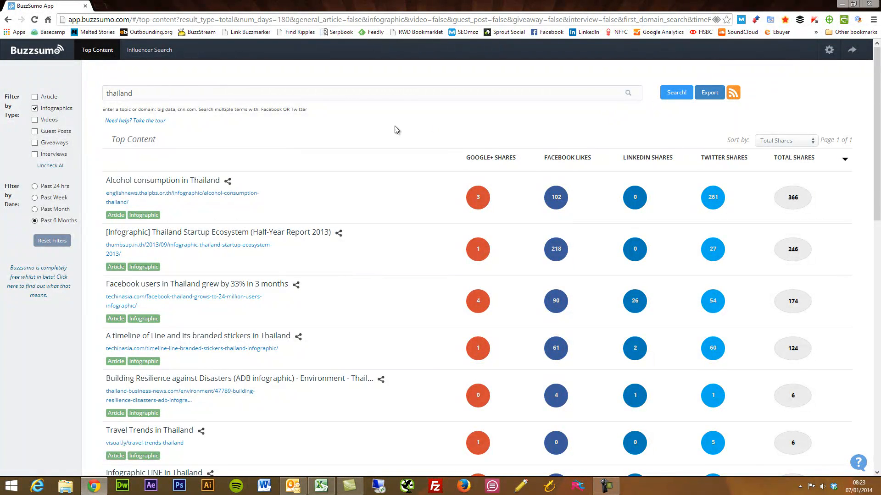
mouse_move(244, 109)
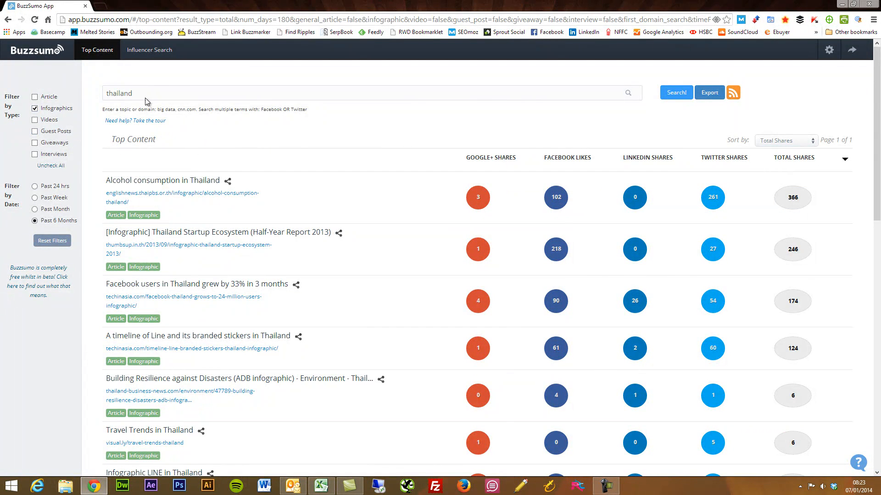
mouse_move(224, 157)
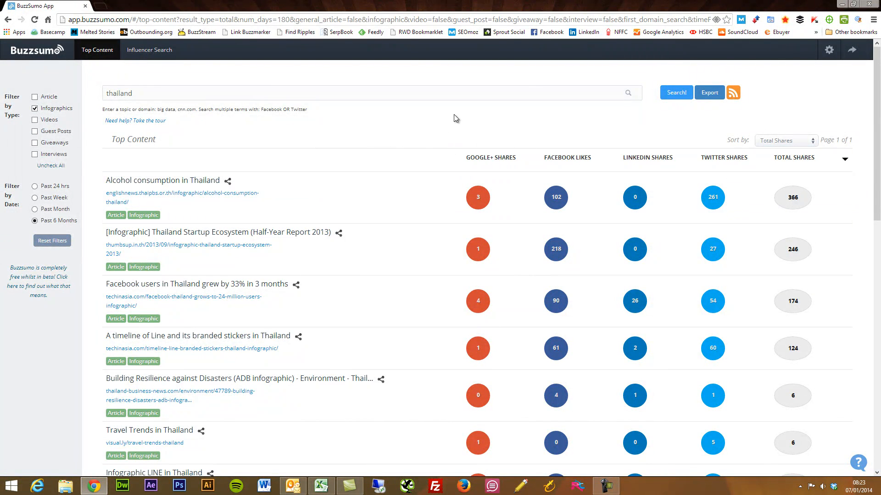
mouse_move(465, 122)
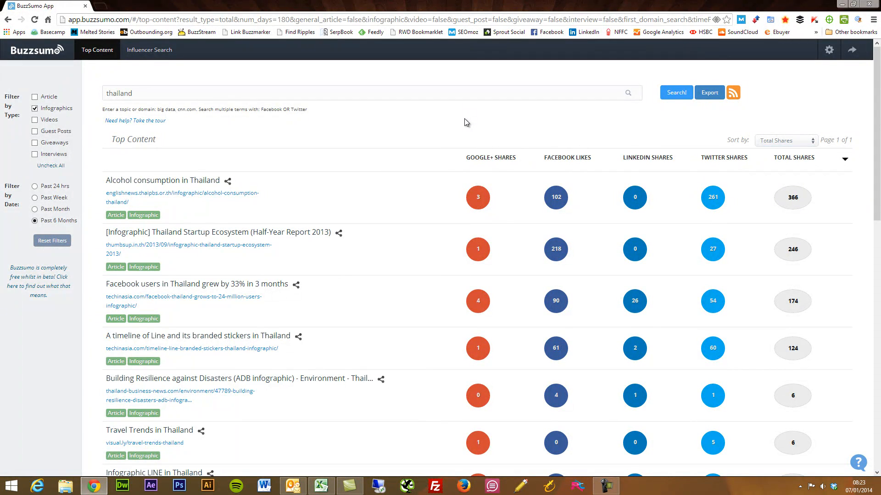
mouse_move(149, 50)
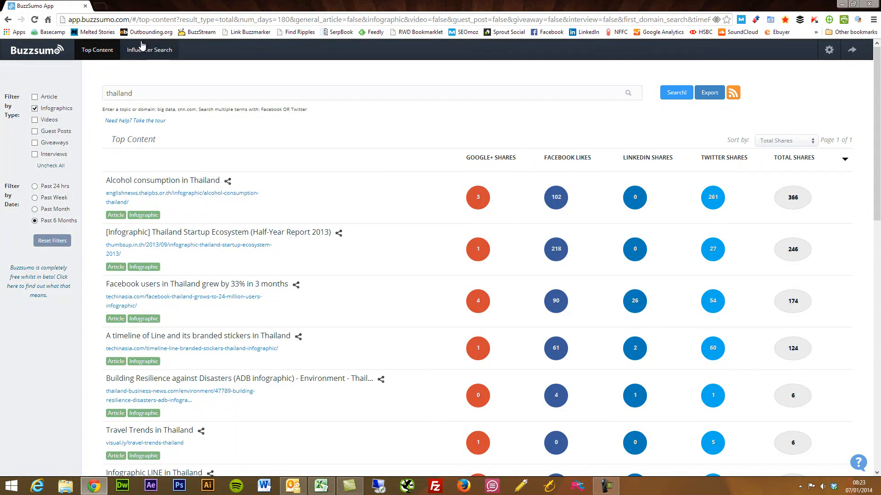
Step: Search all content types, including Interviews, for 'koh samui' and scroll the results
left_click(34, 96)
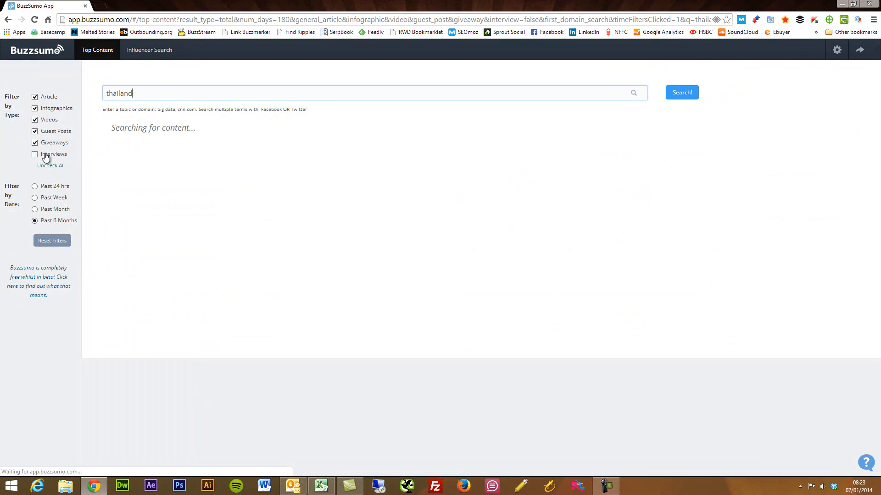
left_click(35, 154)
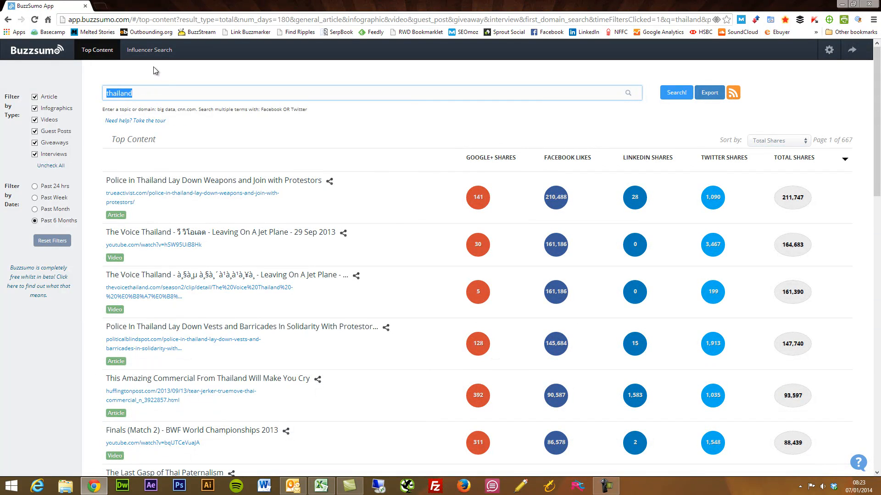
type("koh samui")
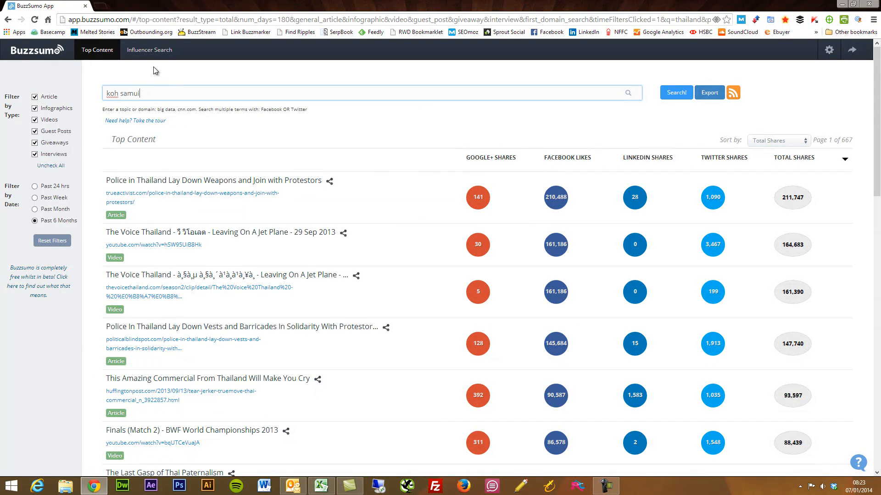
left_click(675, 93)
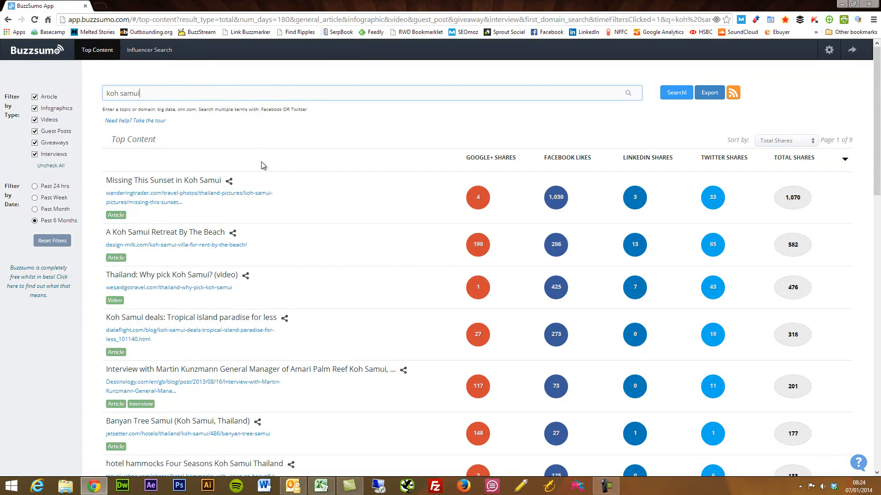
mouse_move(410, 129)
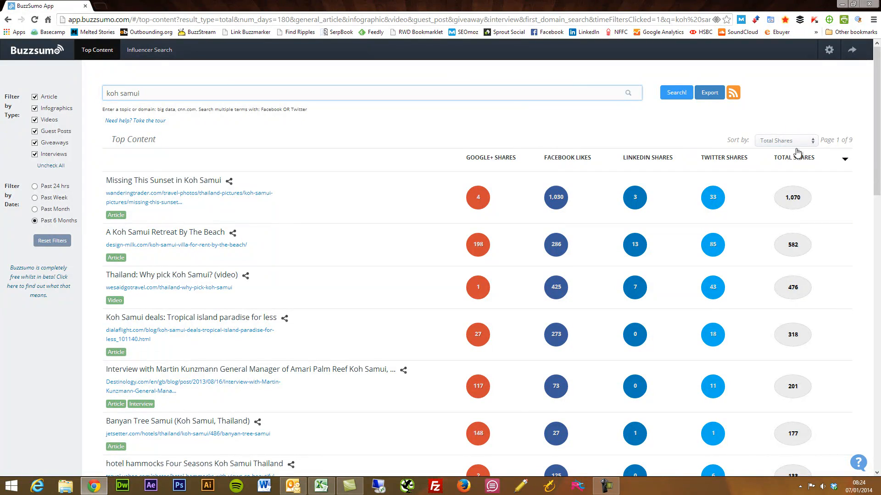
scroll("down", 3)
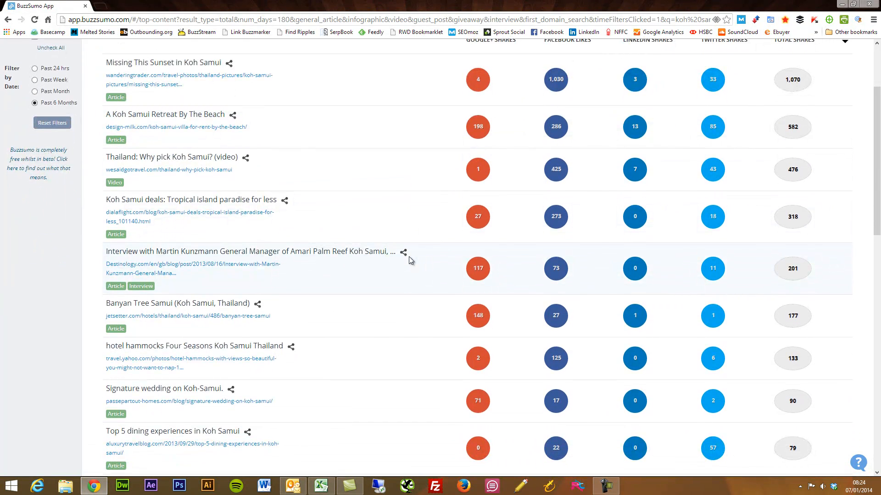
scroll("down", 3)
type("di")
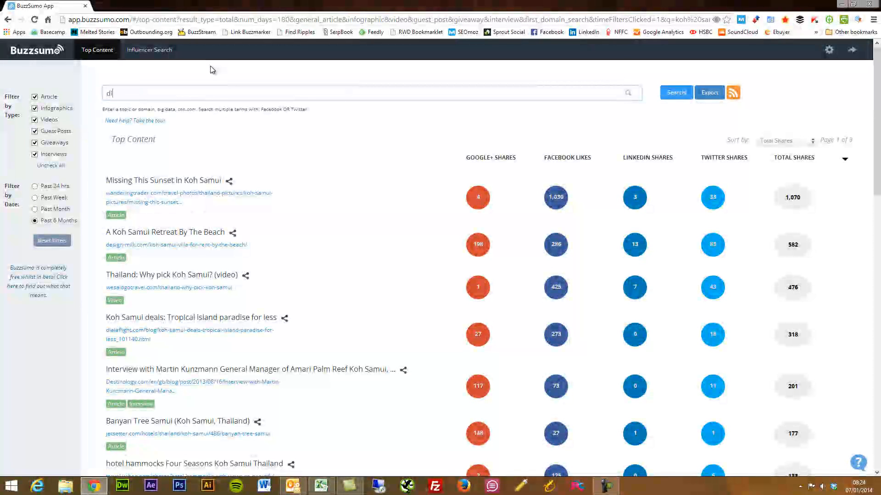
Step: Search top content for 'pescetarian recipes', then for 'seo'
type("vegetar")
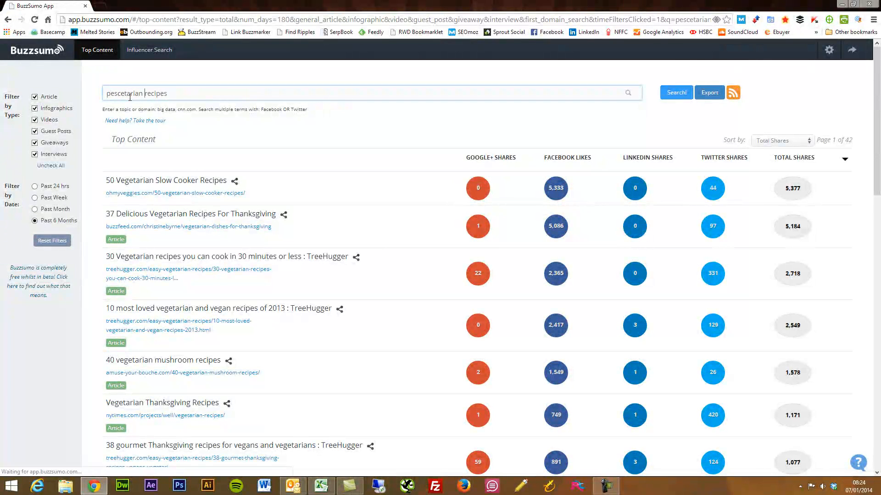
left_click(676, 92)
type("seo")
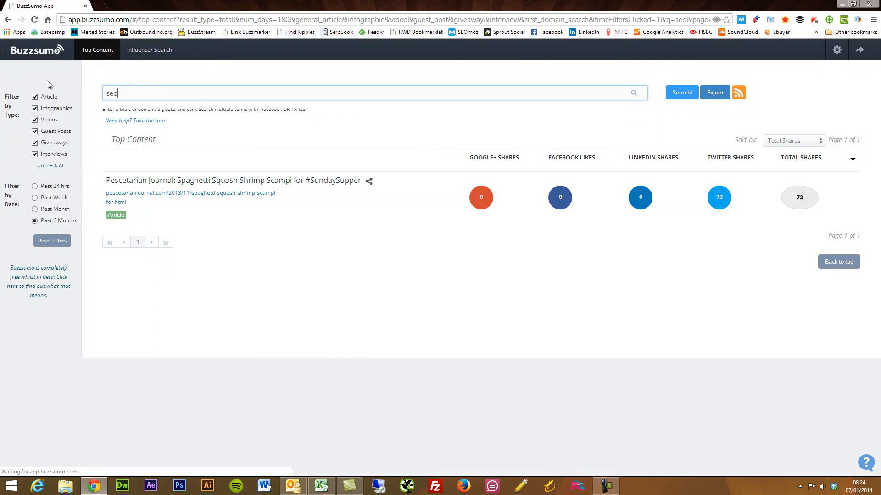
left_click(681, 92)
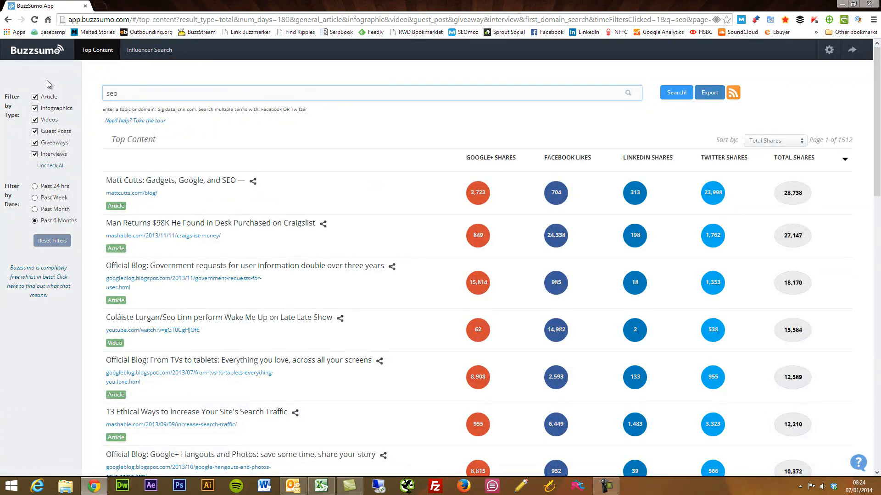
mouse_move(297, 148)
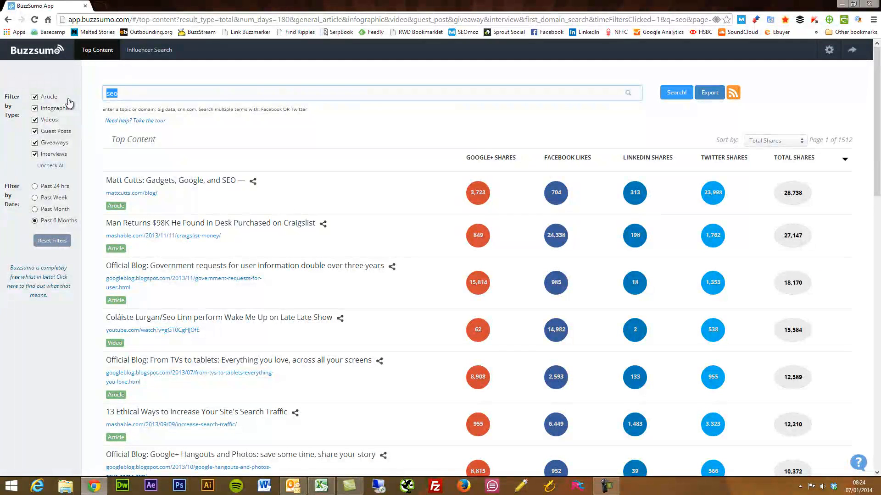
type("link bui")
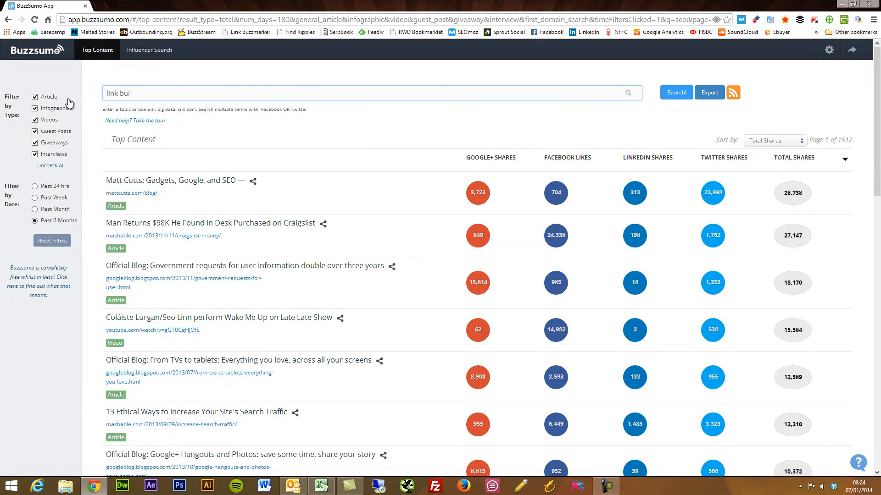
type("lding")
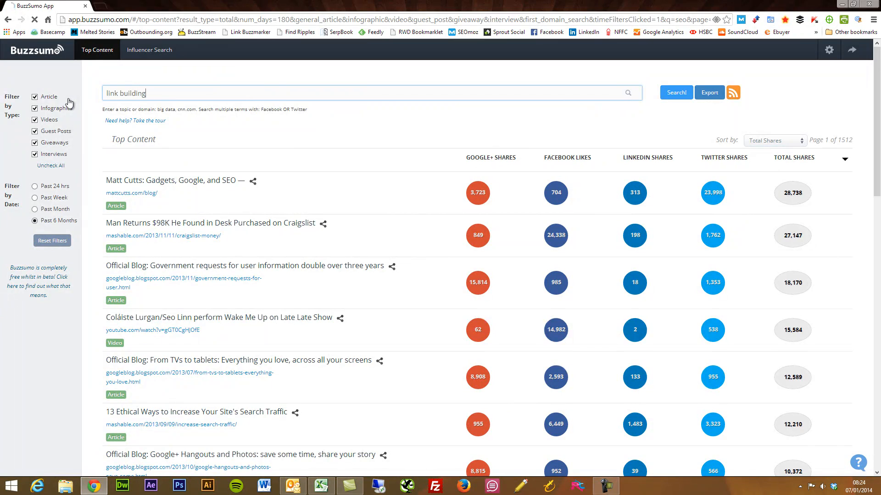
left_click(676, 92)
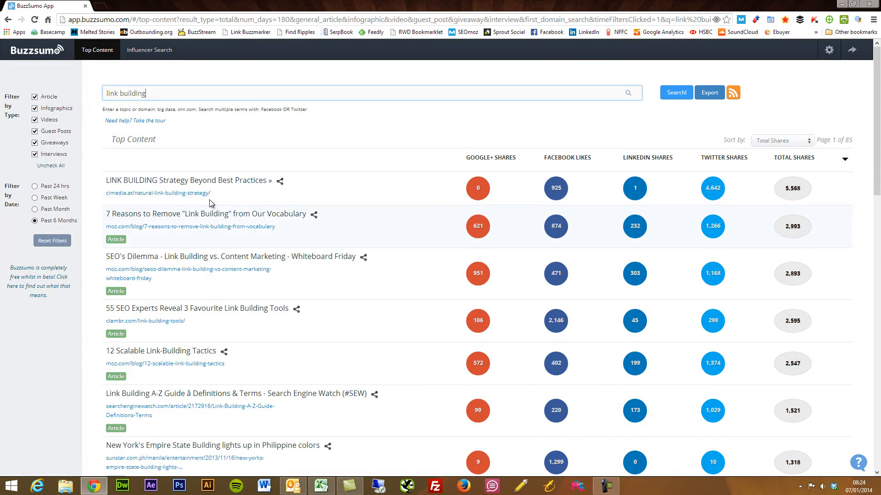
mouse_move(430, 303)
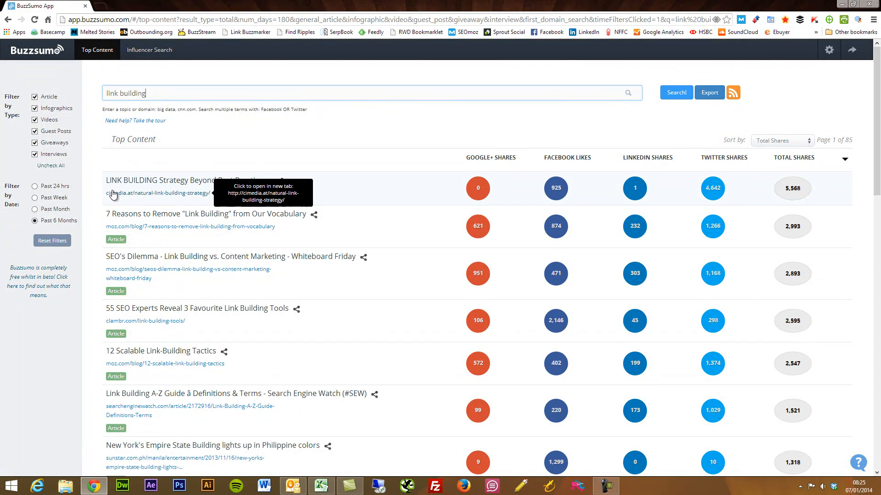
mouse_move(99, 146)
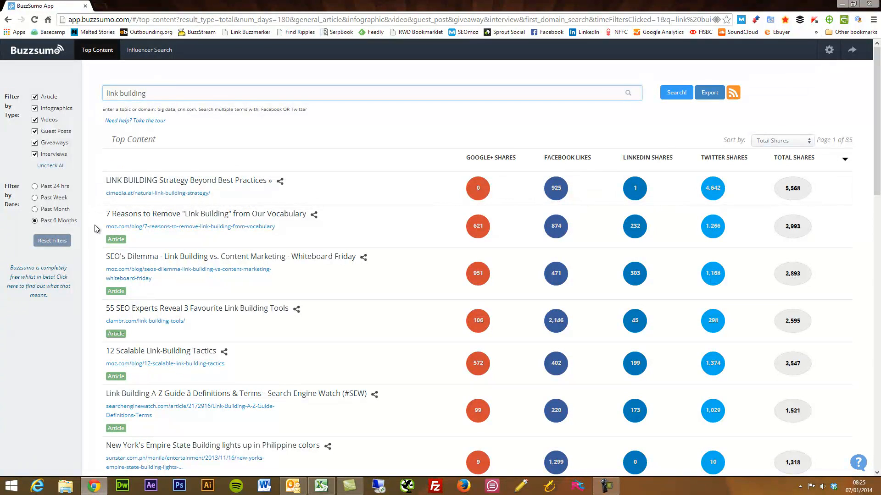
left_click(371, 92)
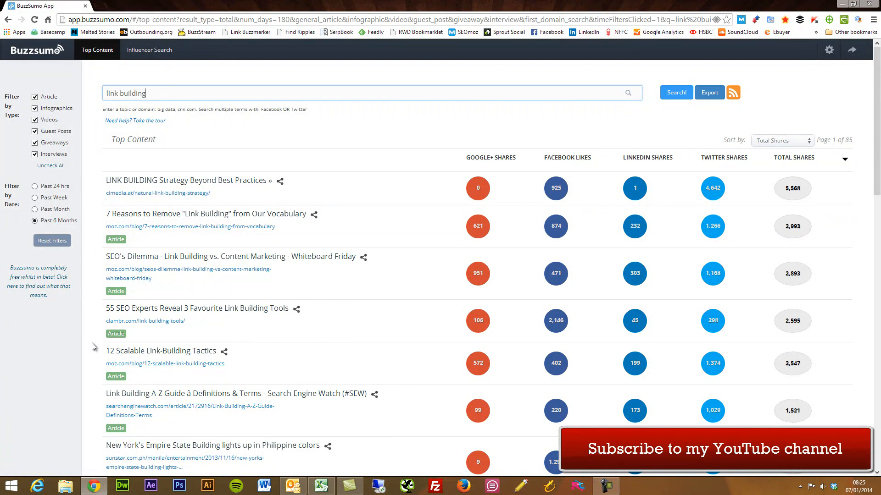
scroll("down", 3)
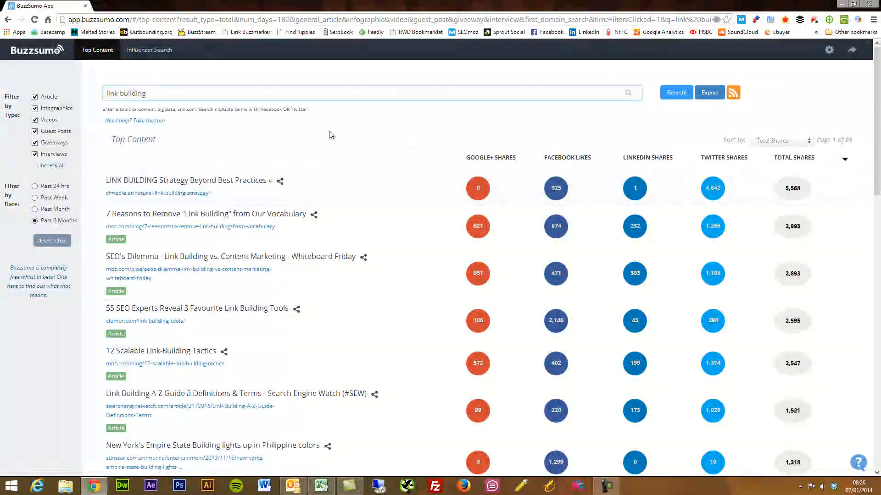
mouse_move(313, 133)
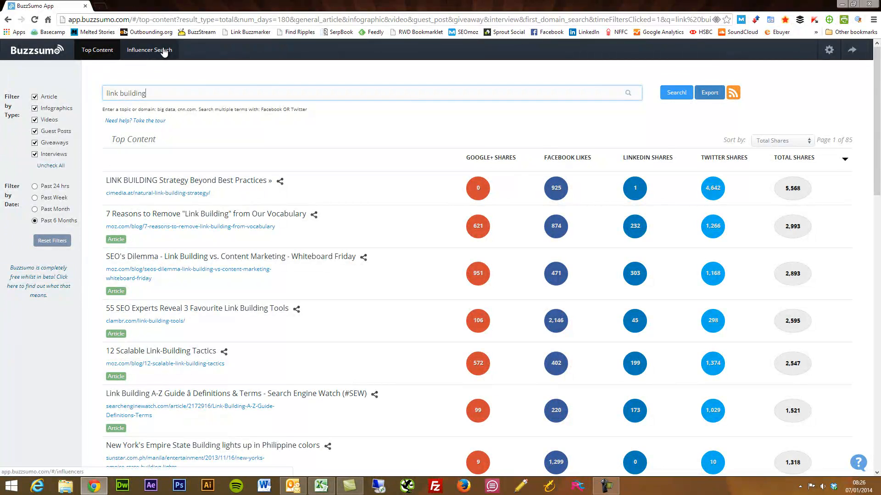
Step: Run an Influencer Search for 'link building'
left_click(149, 49)
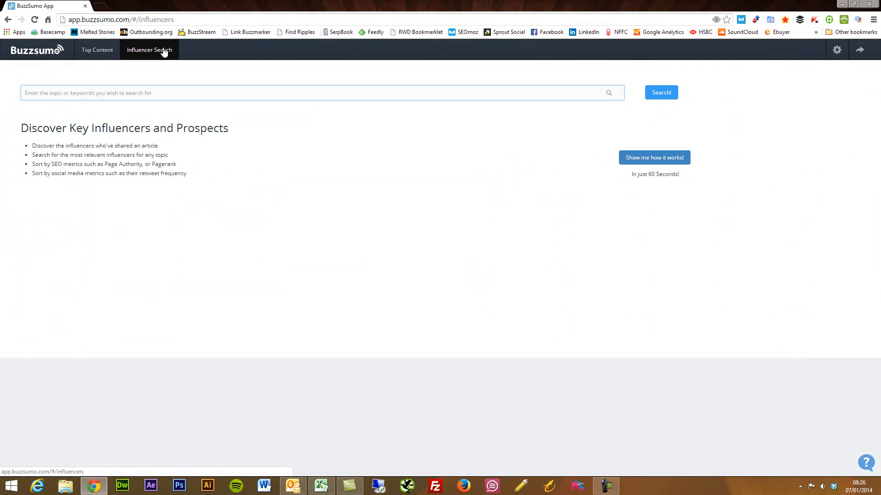
mouse_move(307, 183)
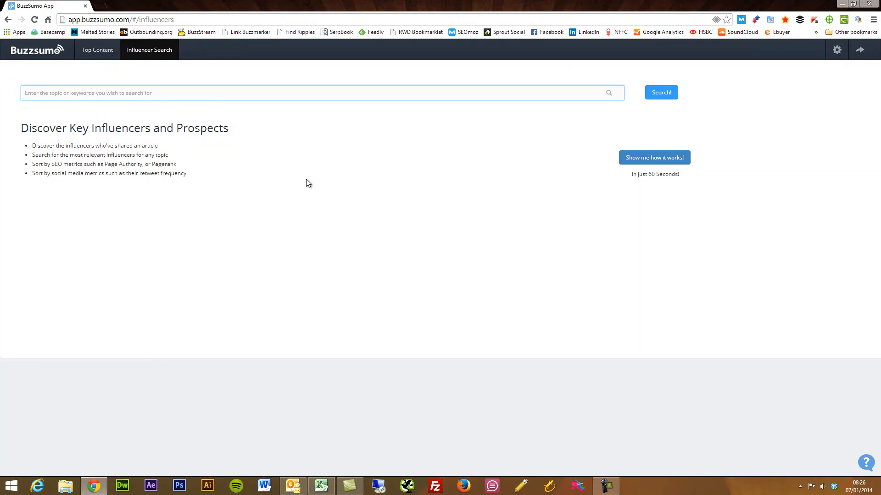
type("link building")
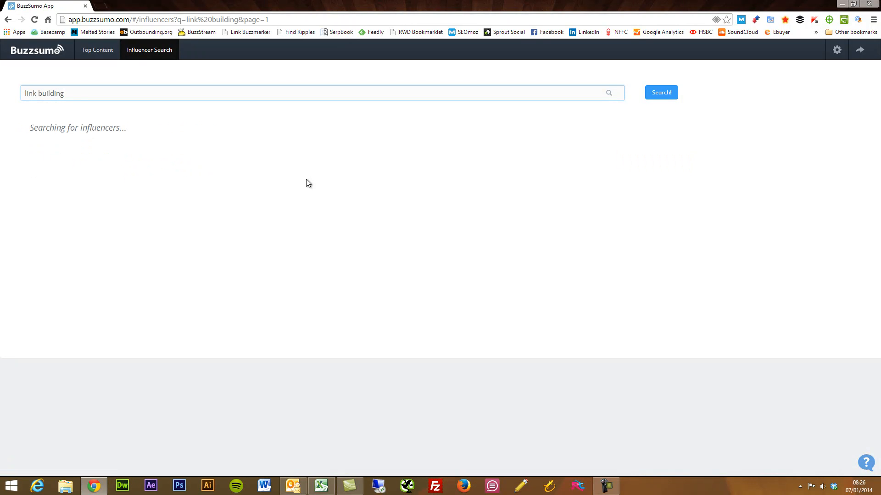
left_click(660, 92)
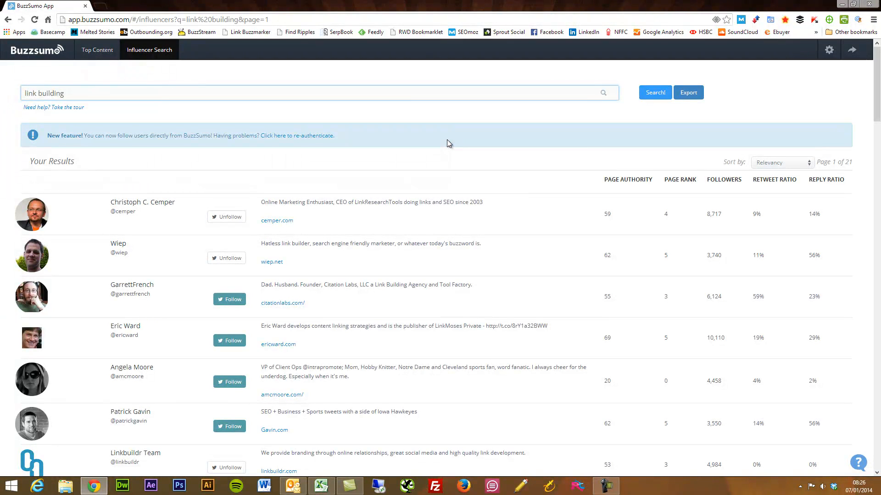
mouse_move(570, 152)
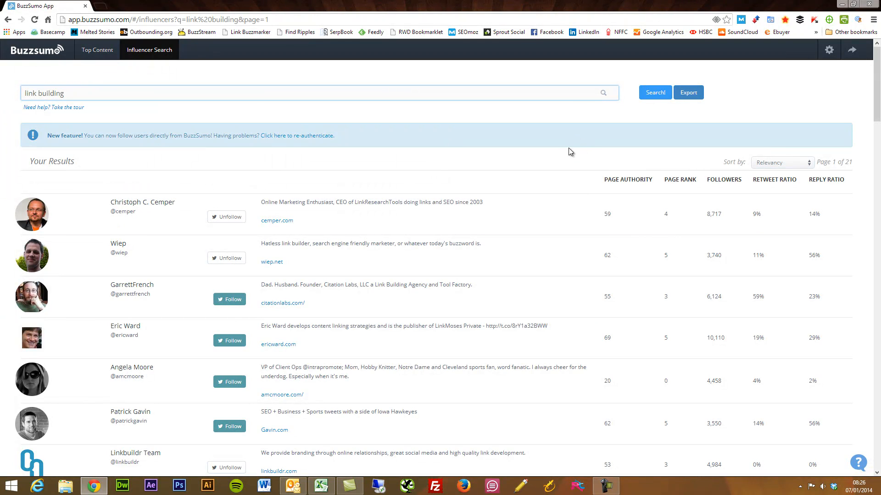
mouse_move(580, 182)
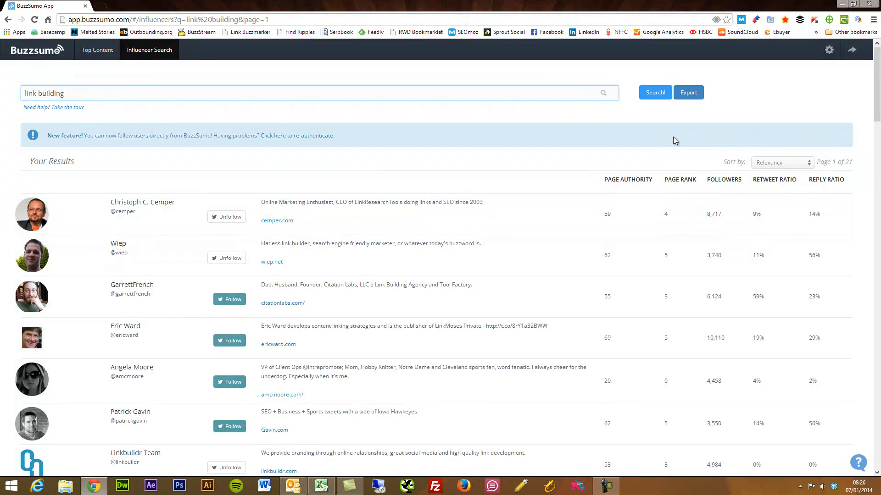
mouse_move(610, 157)
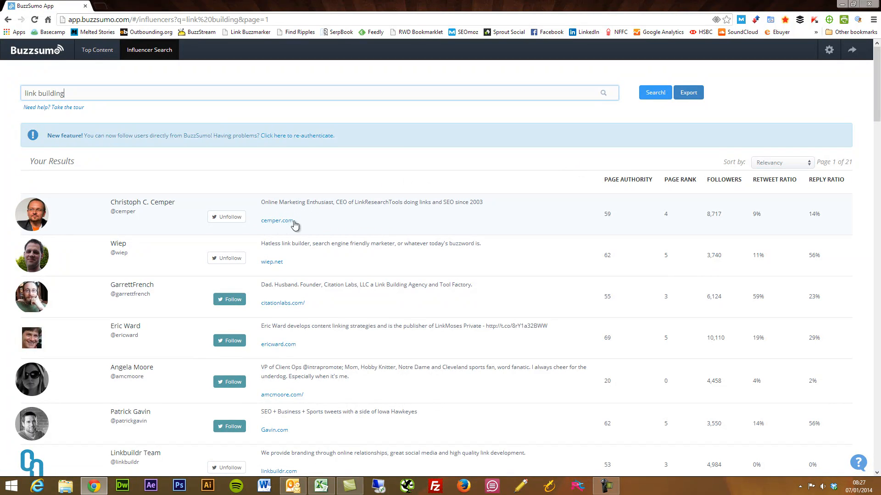
mouse_move(276, 220)
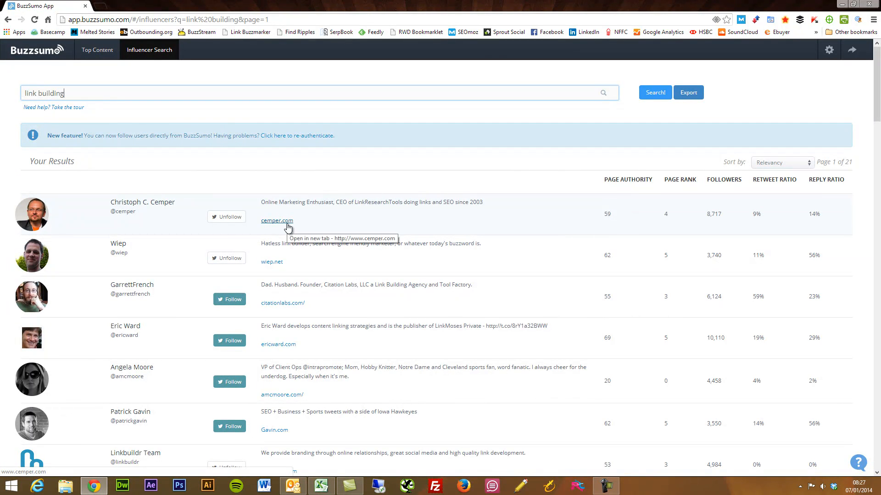
mouse_move(615, 220)
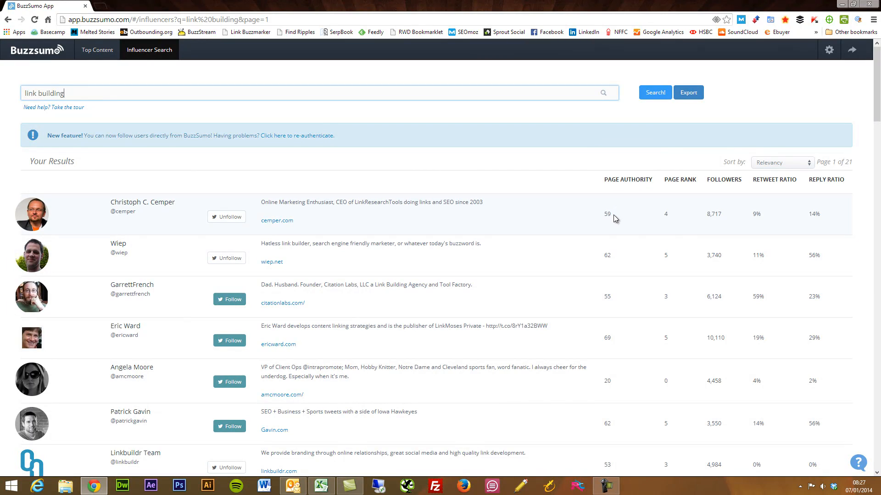
mouse_move(658, 217)
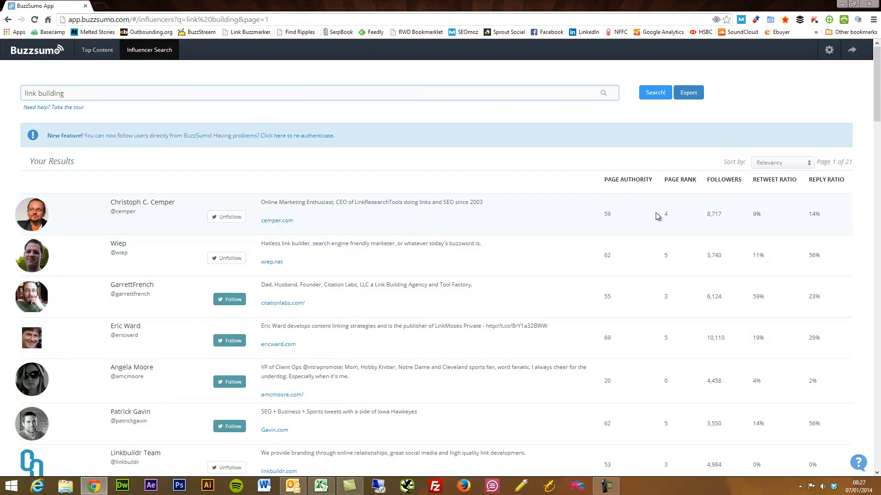
mouse_move(750, 218)
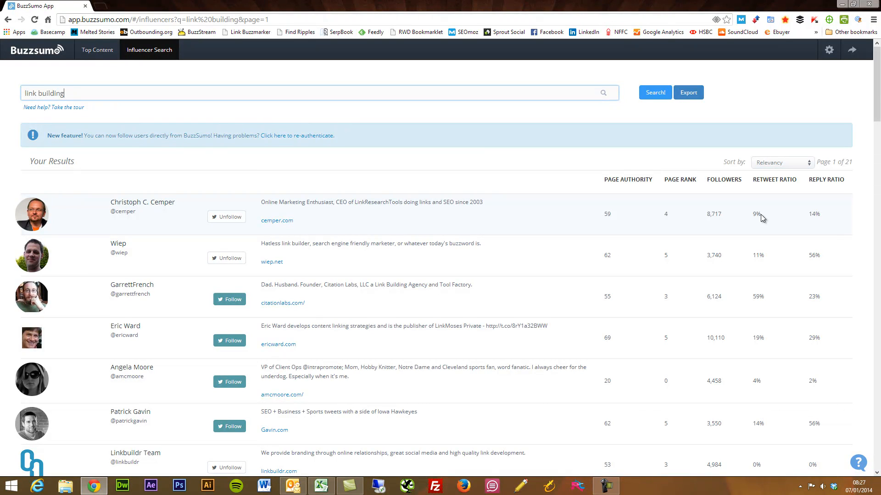
mouse_move(796, 219)
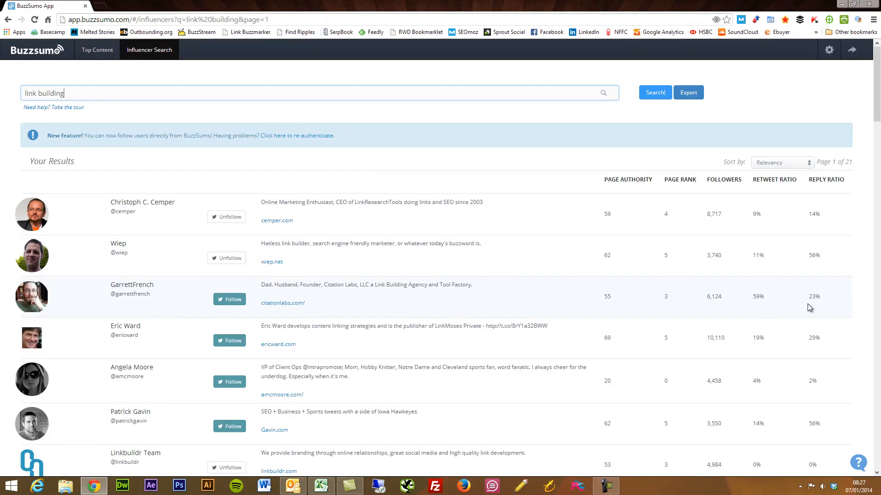
mouse_move(826, 311)
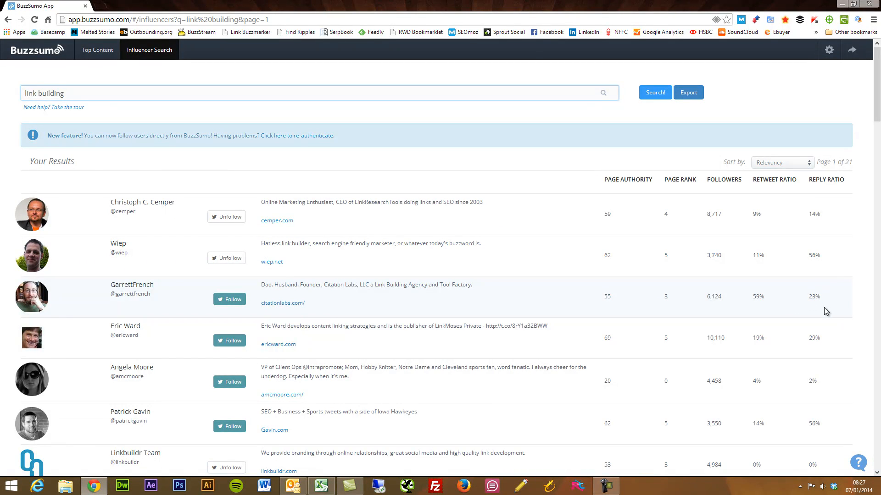
mouse_move(571, 271)
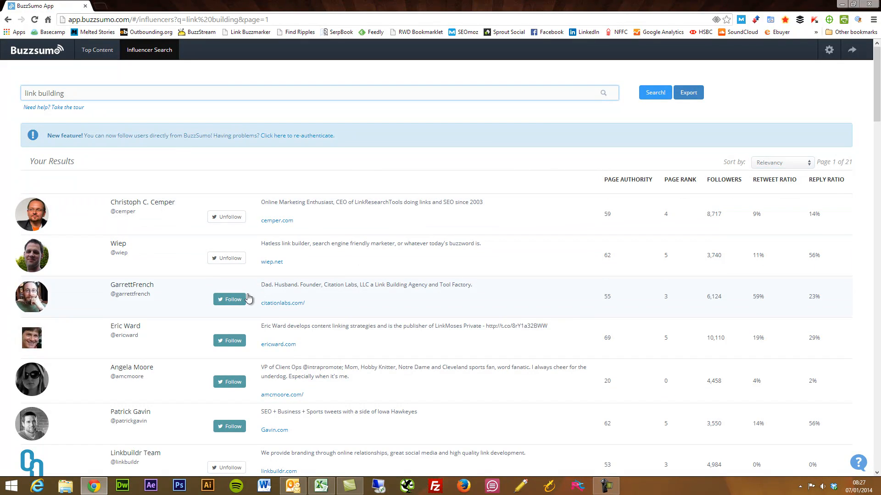
mouse_move(229, 340)
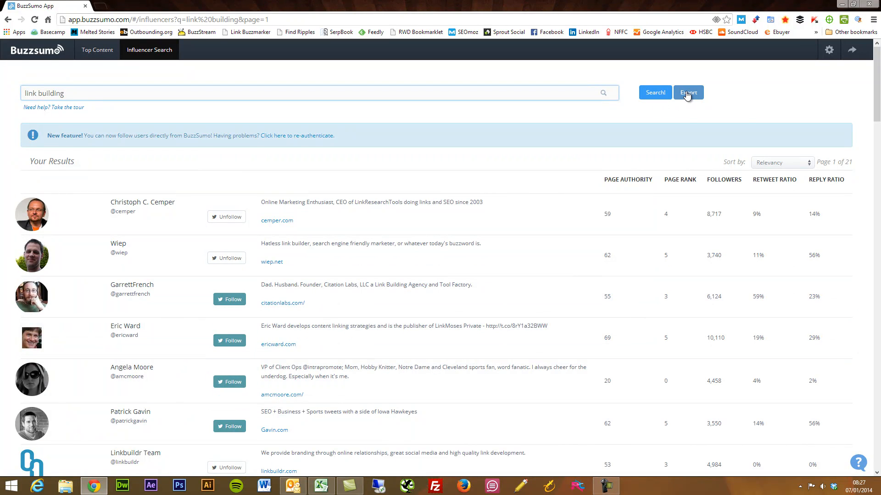
Step: Export the link building influencer list and open it in Excel
left_click(687, 92)
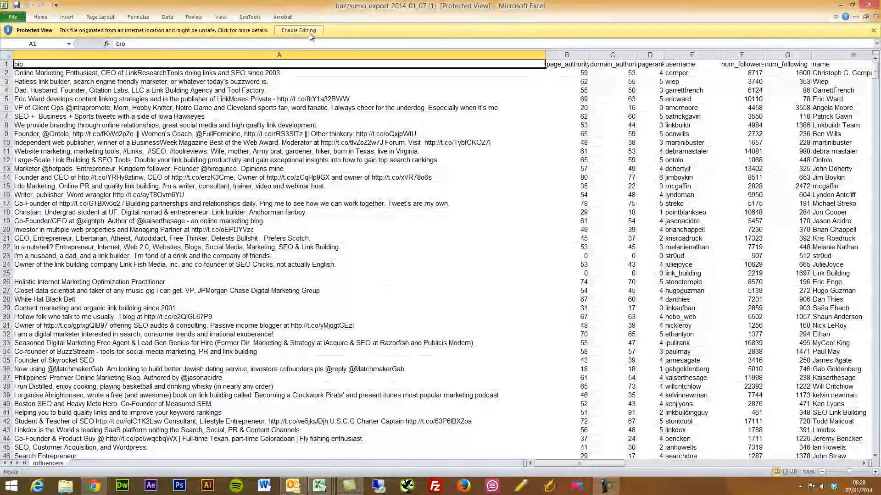
left_click(299, 29)
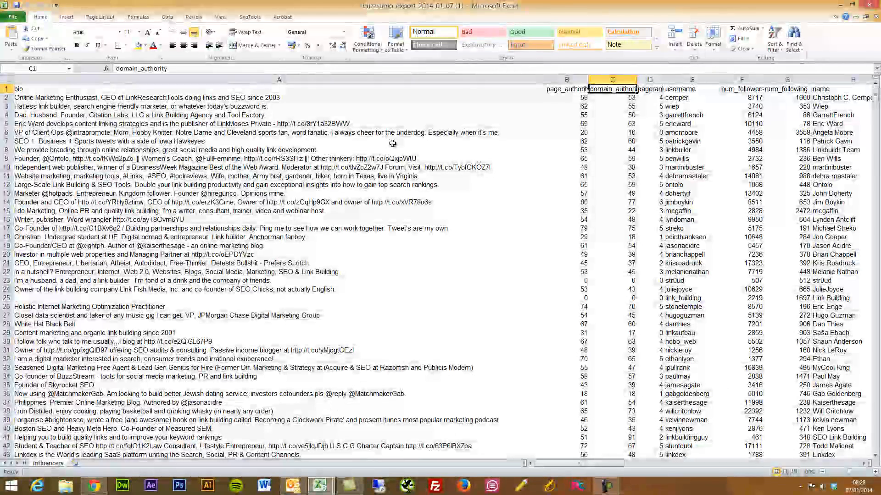
left_click(649, 89)
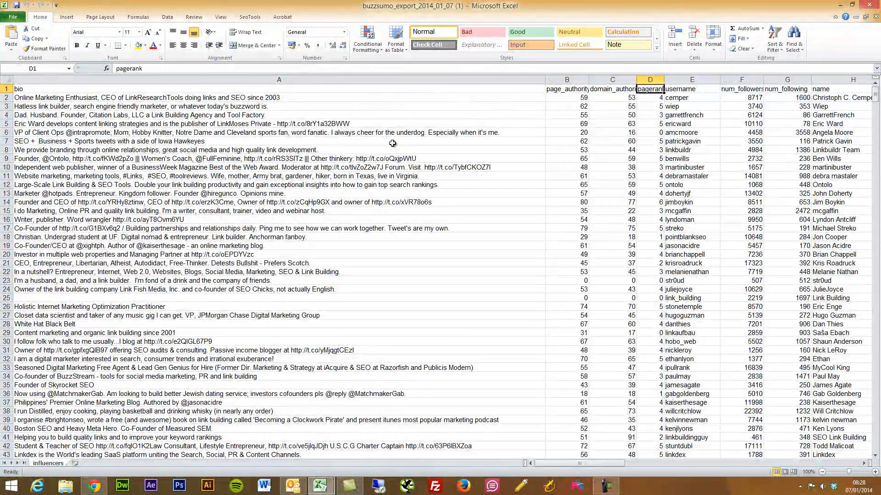
left_click(691, 88)
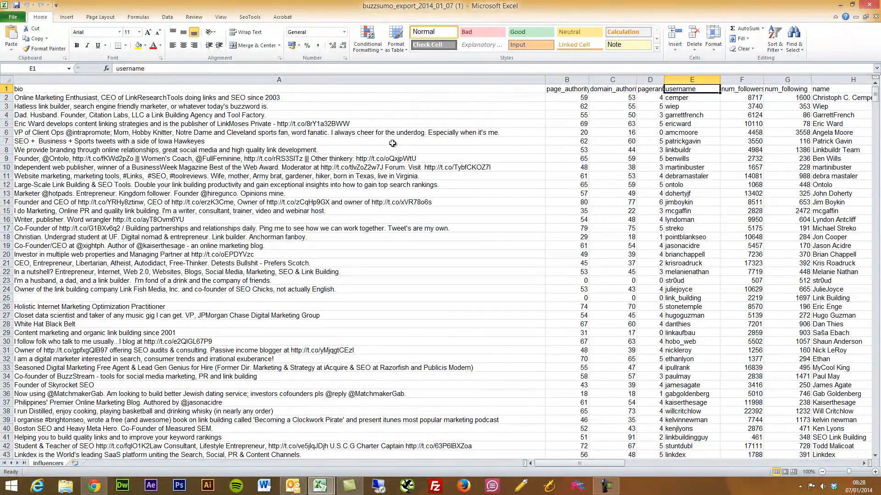
left_click(741, 89)
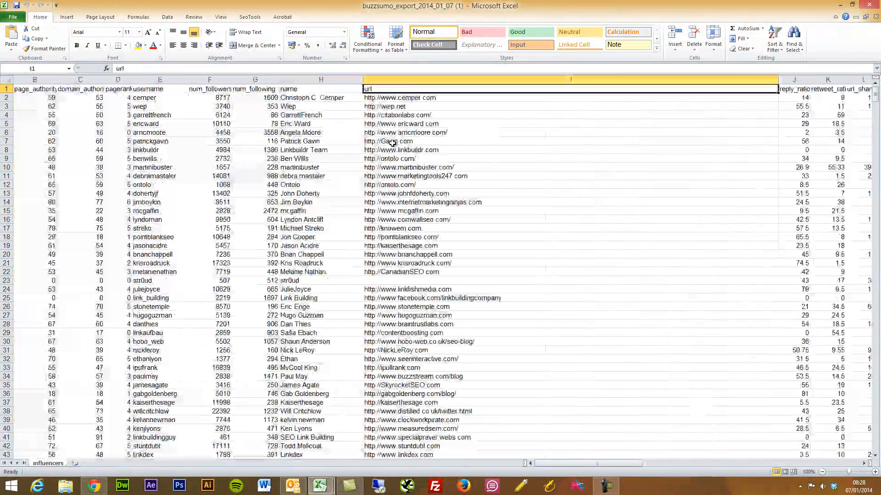
left_click(320, 88)
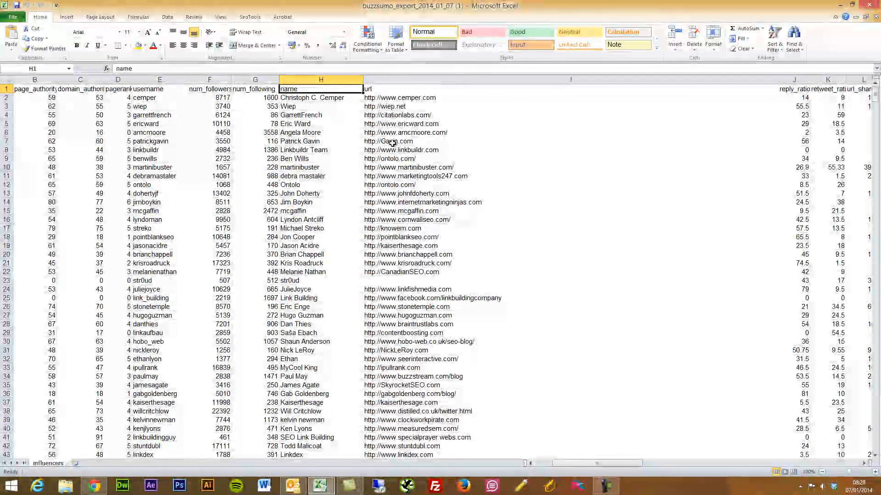
left_click(569, 88)
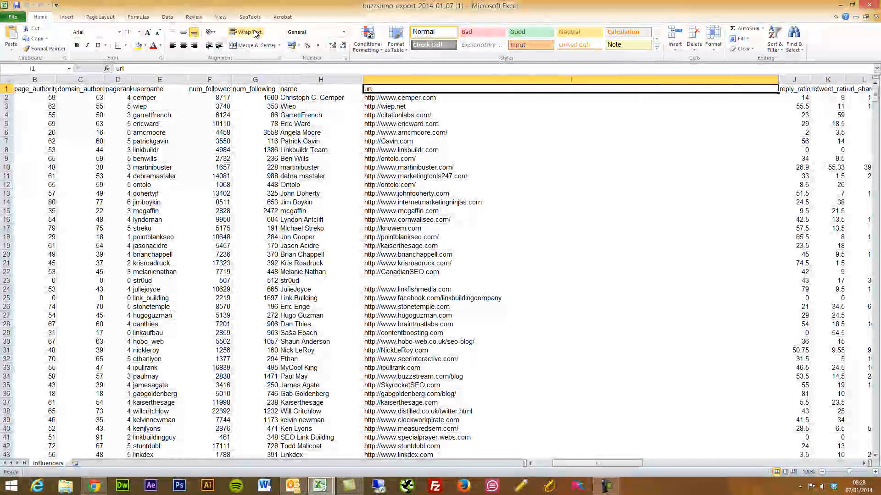
left_click(250, 16)
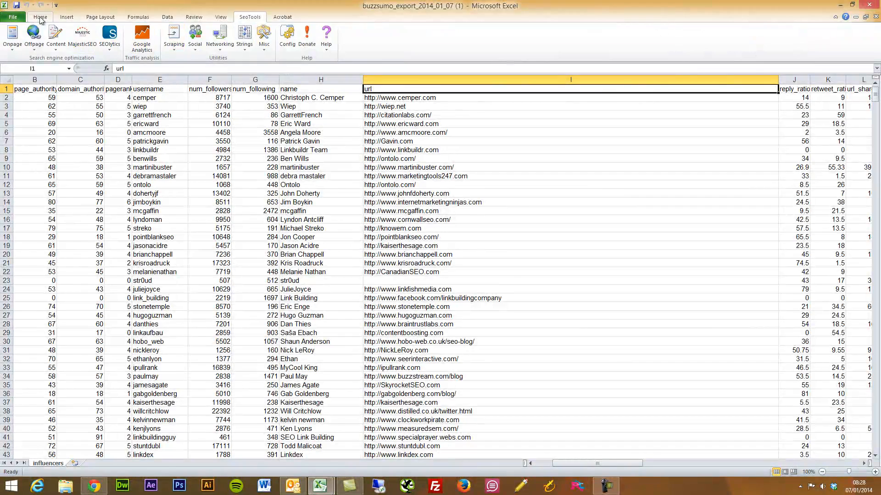
left_click(40, 17)
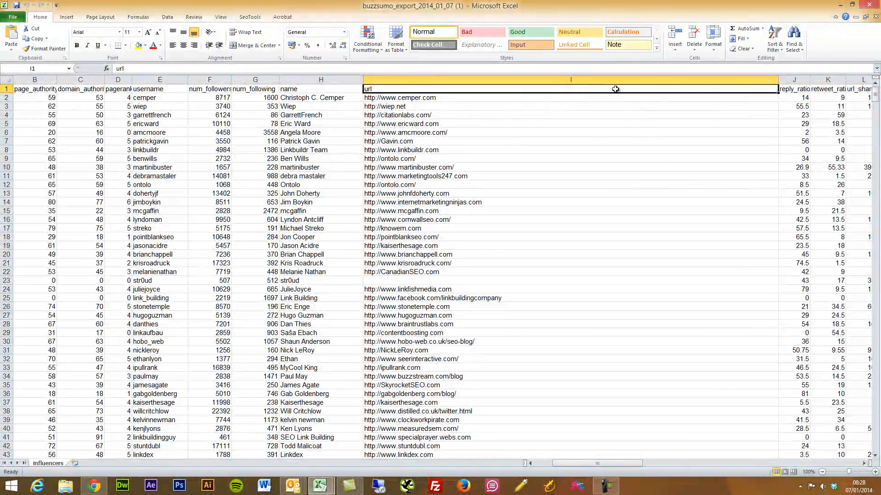
left_click(793, 88)
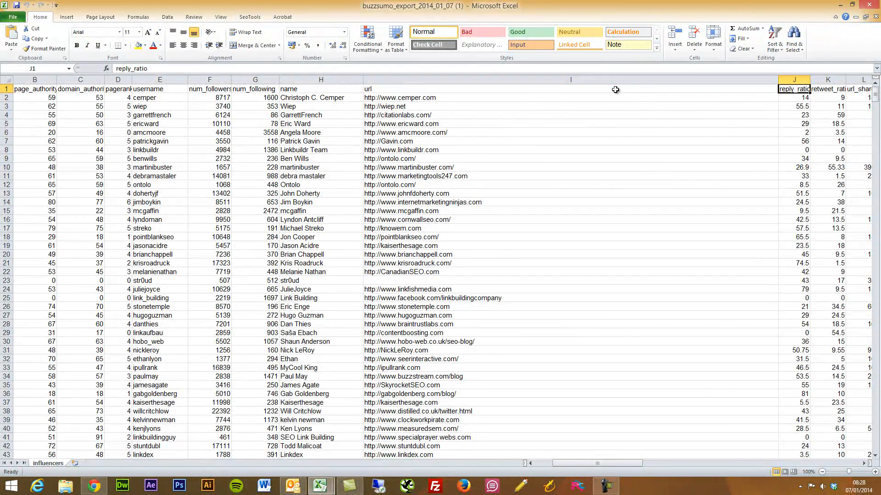
left_click(827, 89)
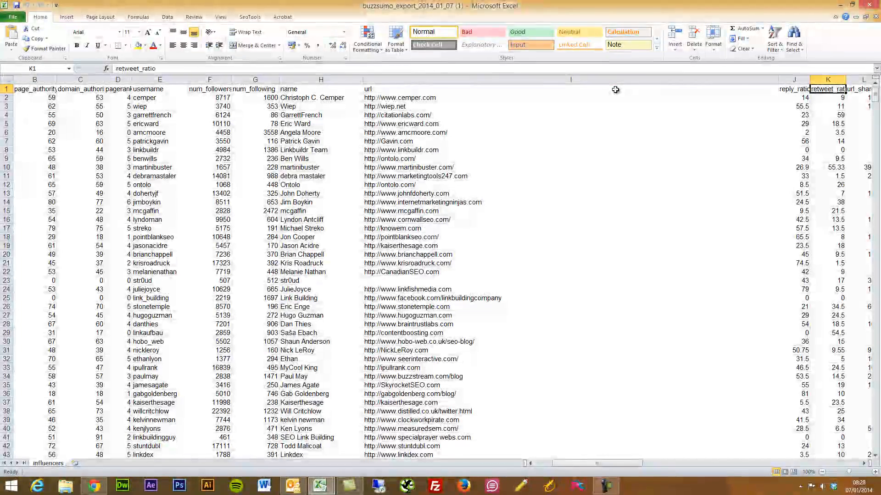
scroll("right", 3)
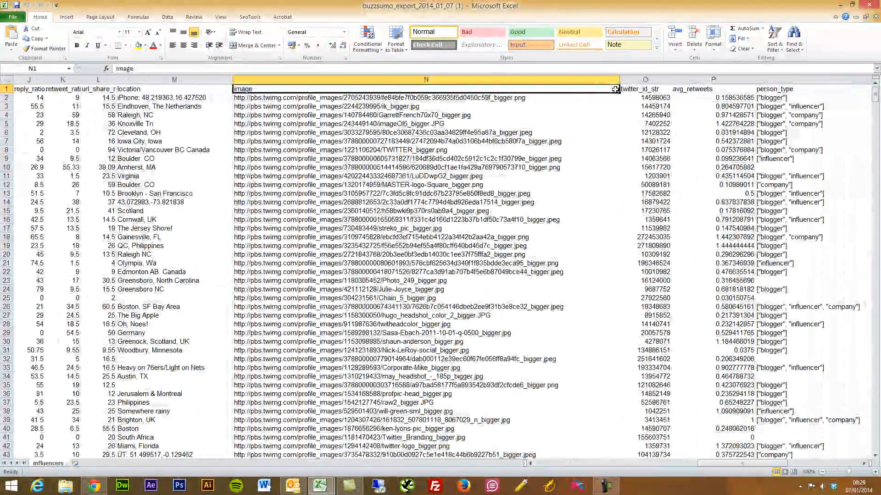
left_click(98, 89)
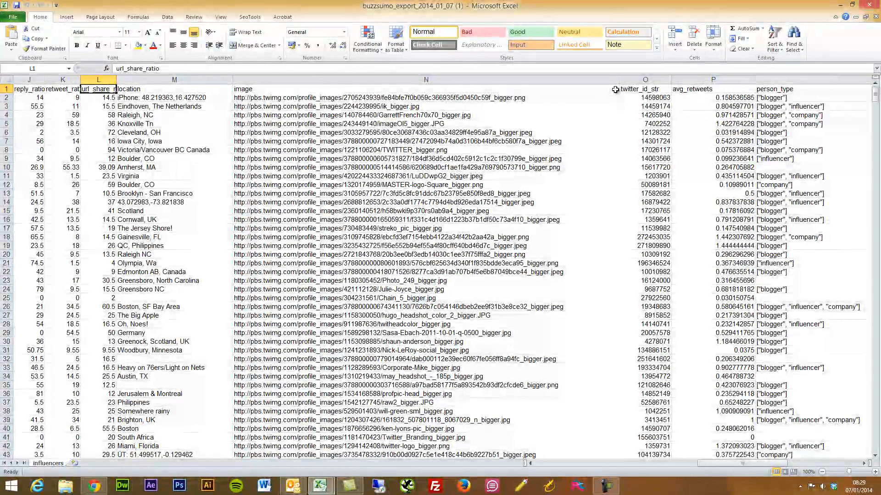
left_click(105, 124)
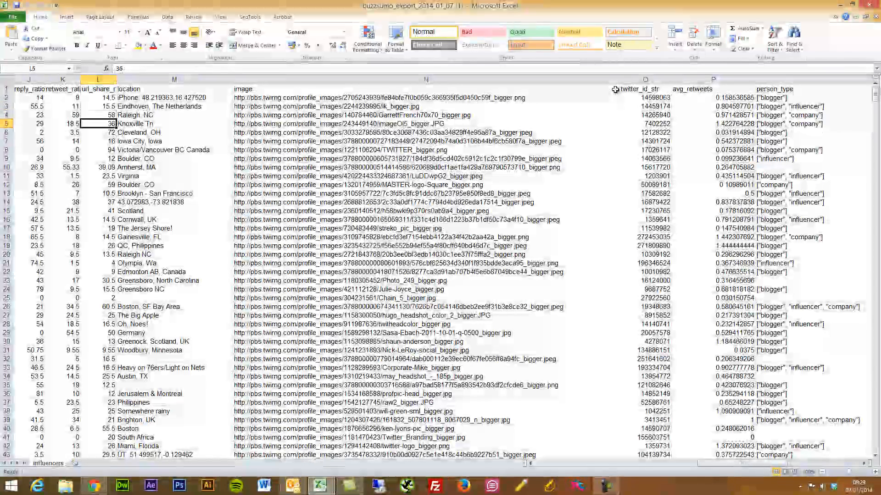
left_click(97, 132)
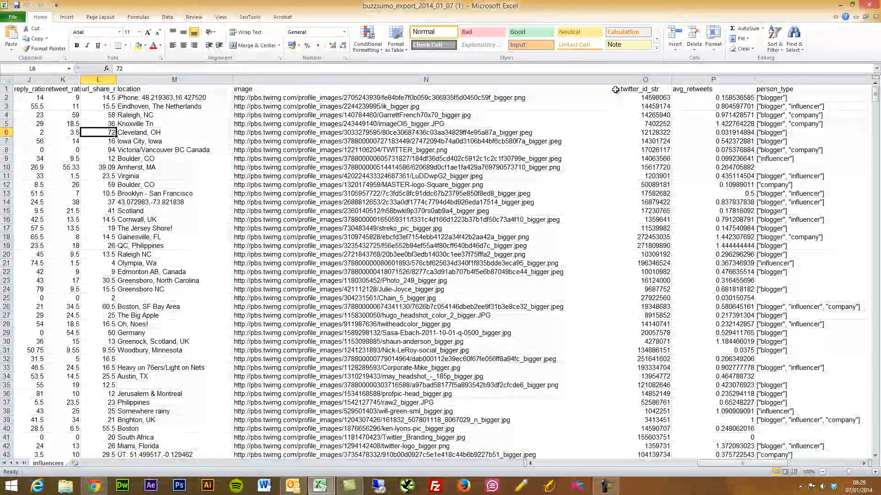
left_click(62, 132)
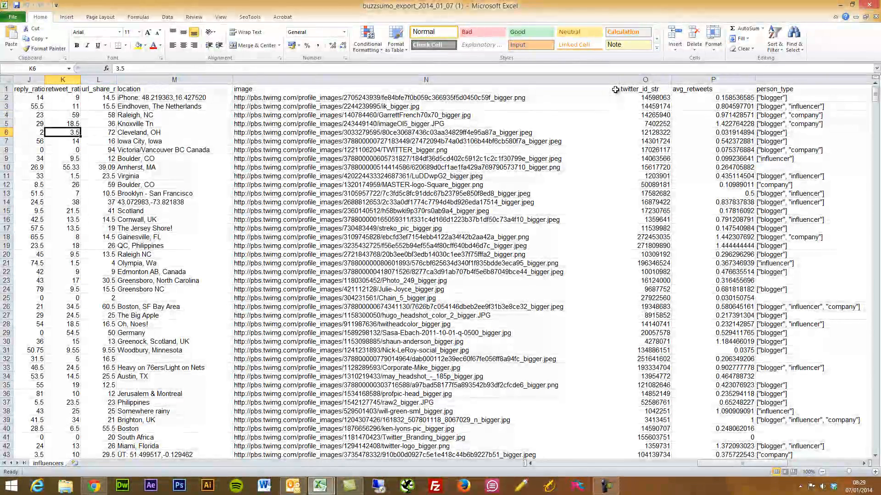
left_click(28, 140)
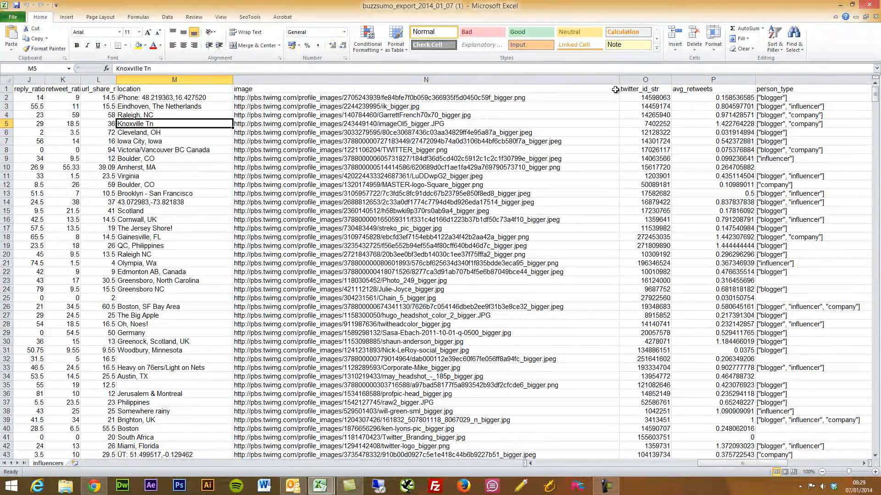
left_click(174, 176)
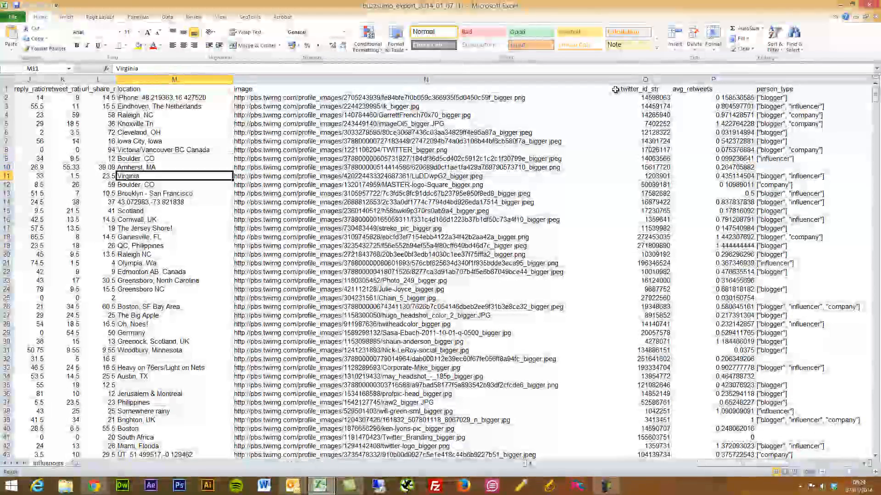
left_click(174, 219)
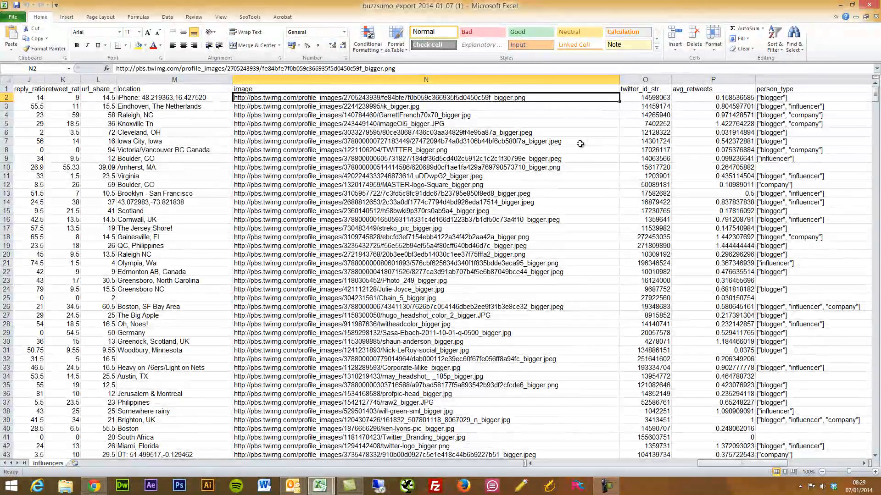
mouse_move(578, 145)
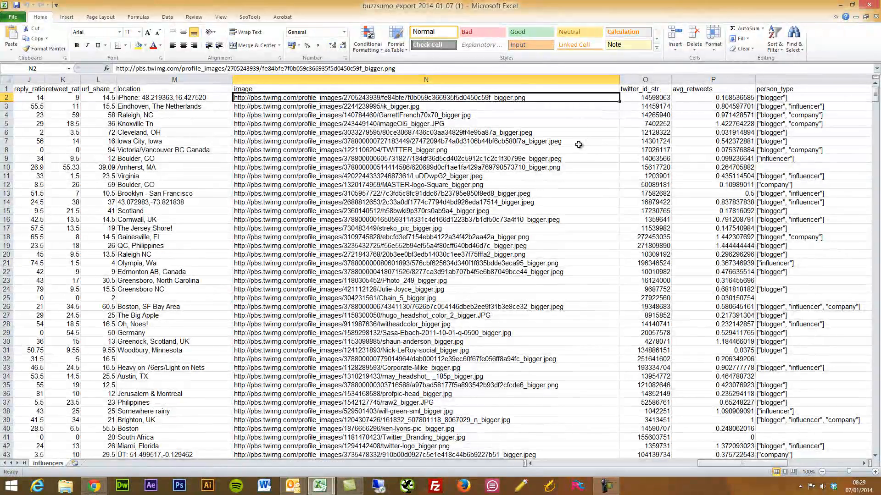
left_click(644, 97)
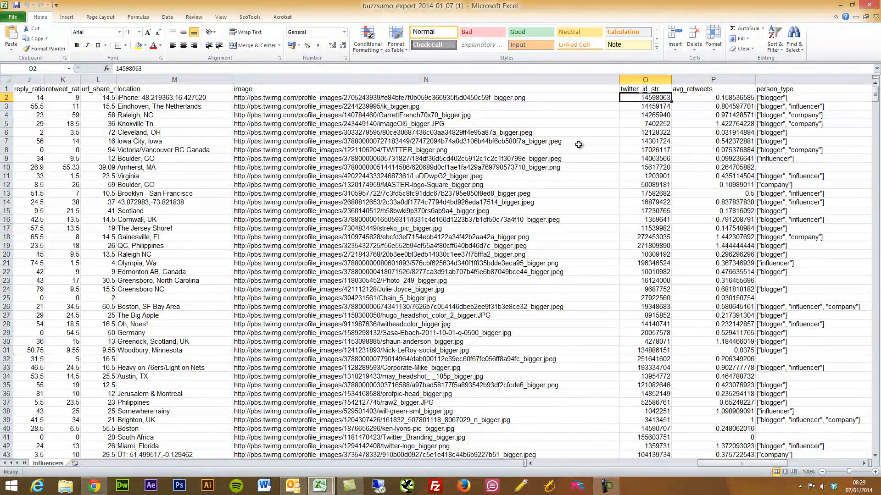
left_click(713, 97)
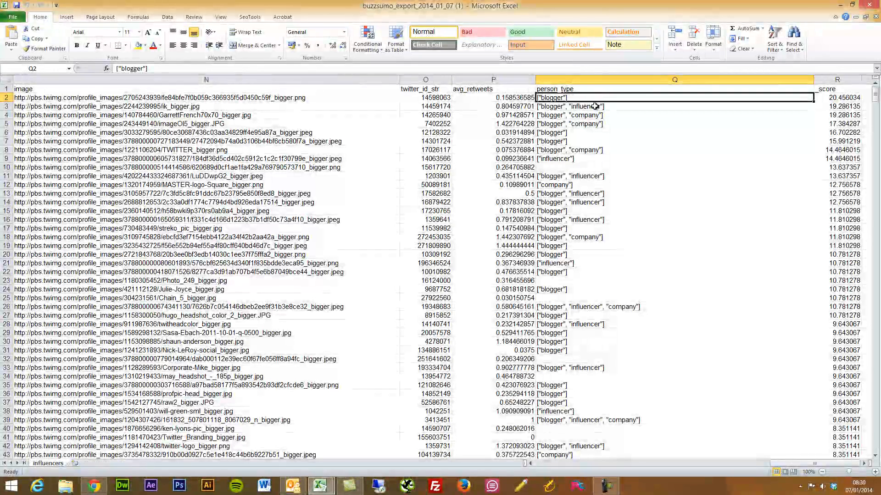
left_click(674, 105)
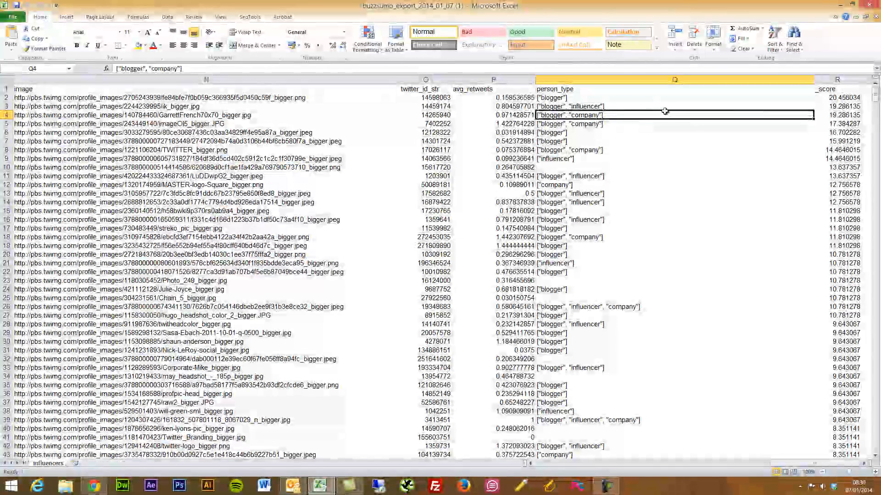
left_click(837, 115)
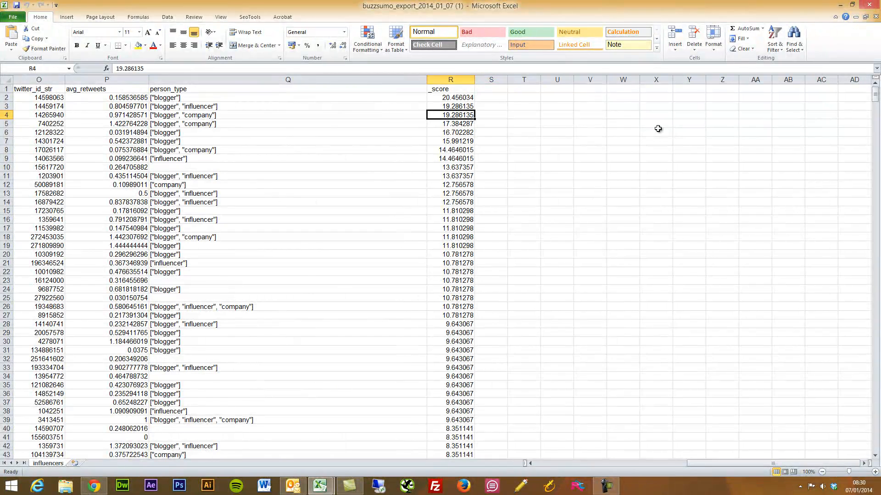
left_click(38, 115)
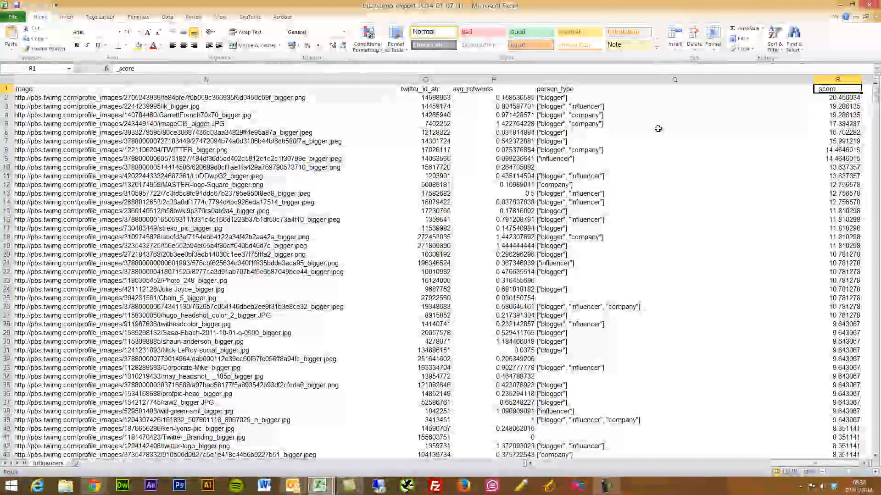
scroll("left", 3)
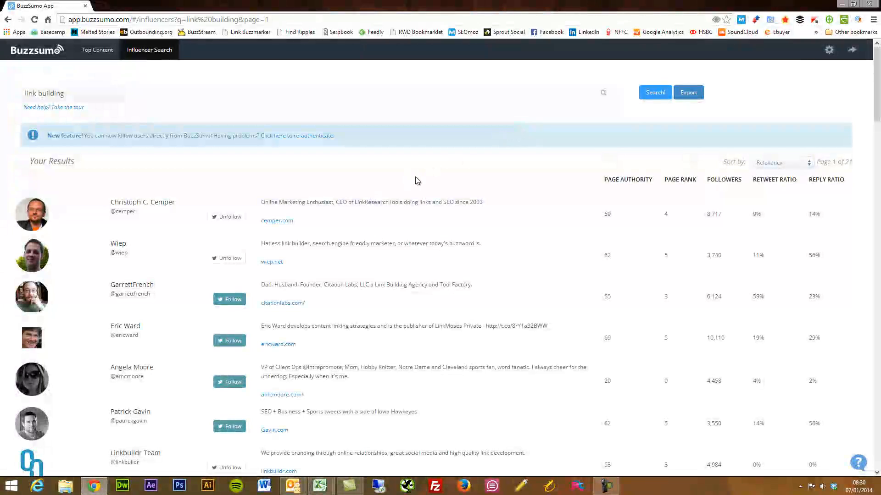
Step: Scroll the link building influencer results, then return to the Top Content search
scroll("down", 3)
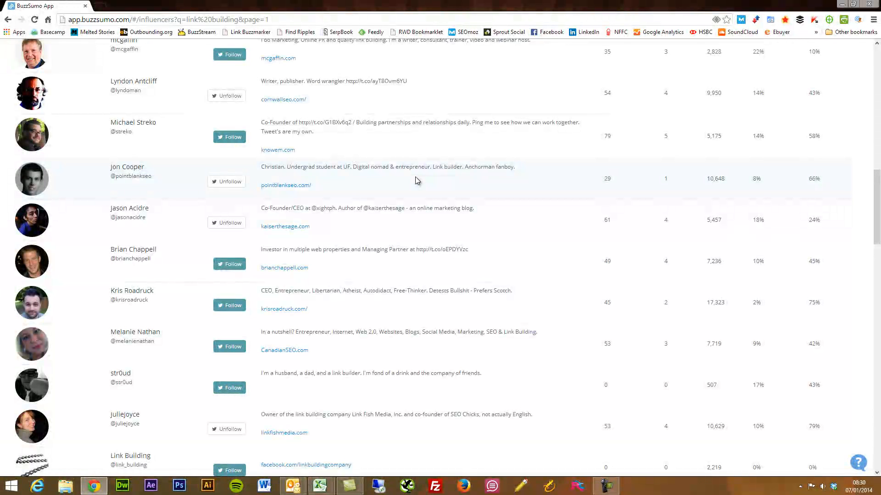
scroll("down", 3)
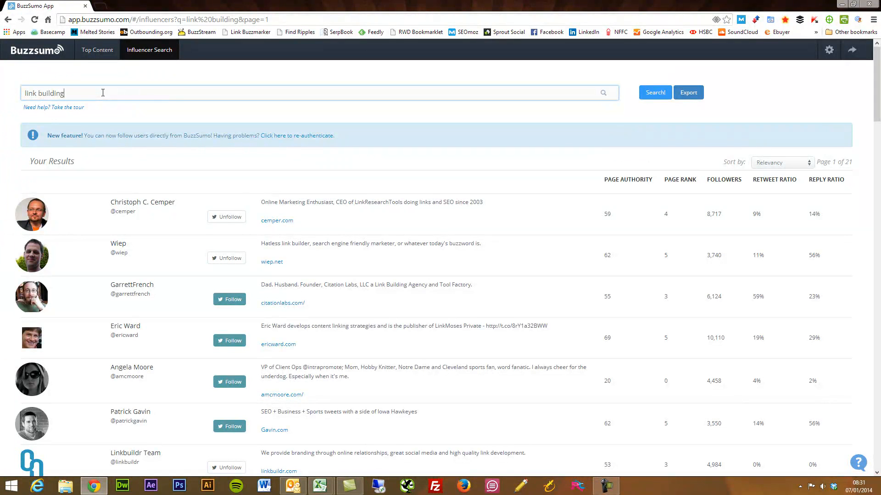
mouse_move(113, 72)
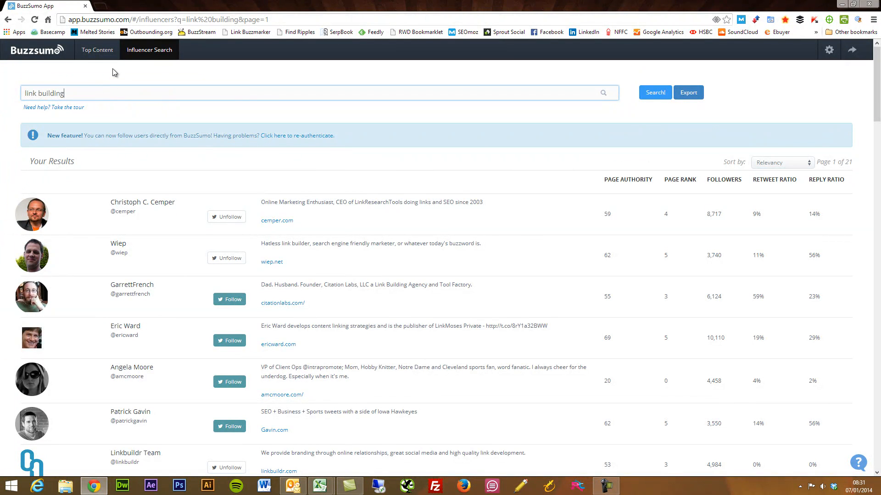
mouse_move(109, 85)
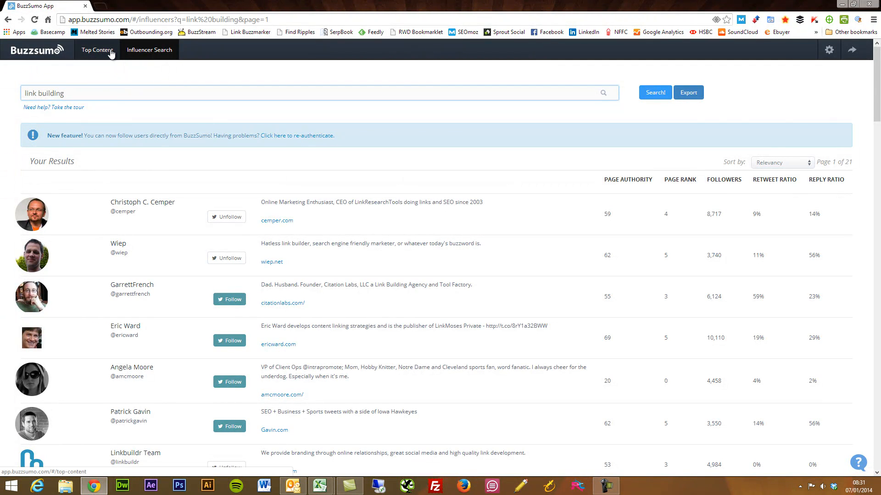
left_click(97, 50)
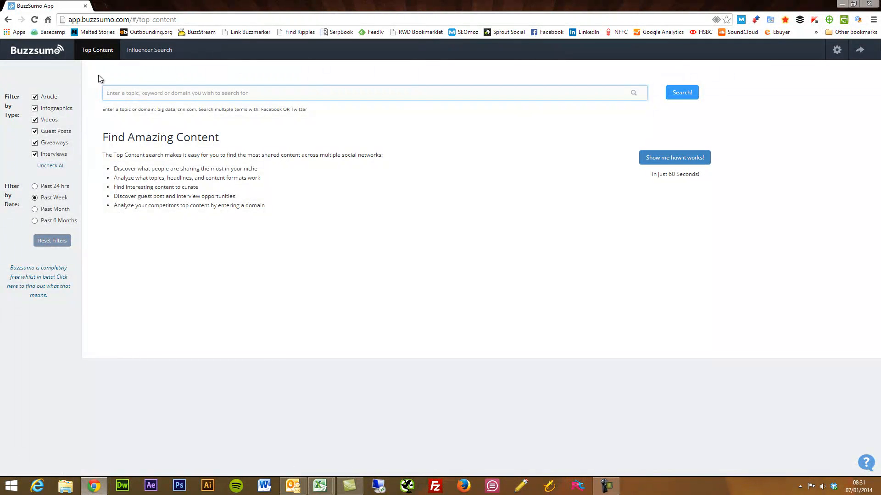